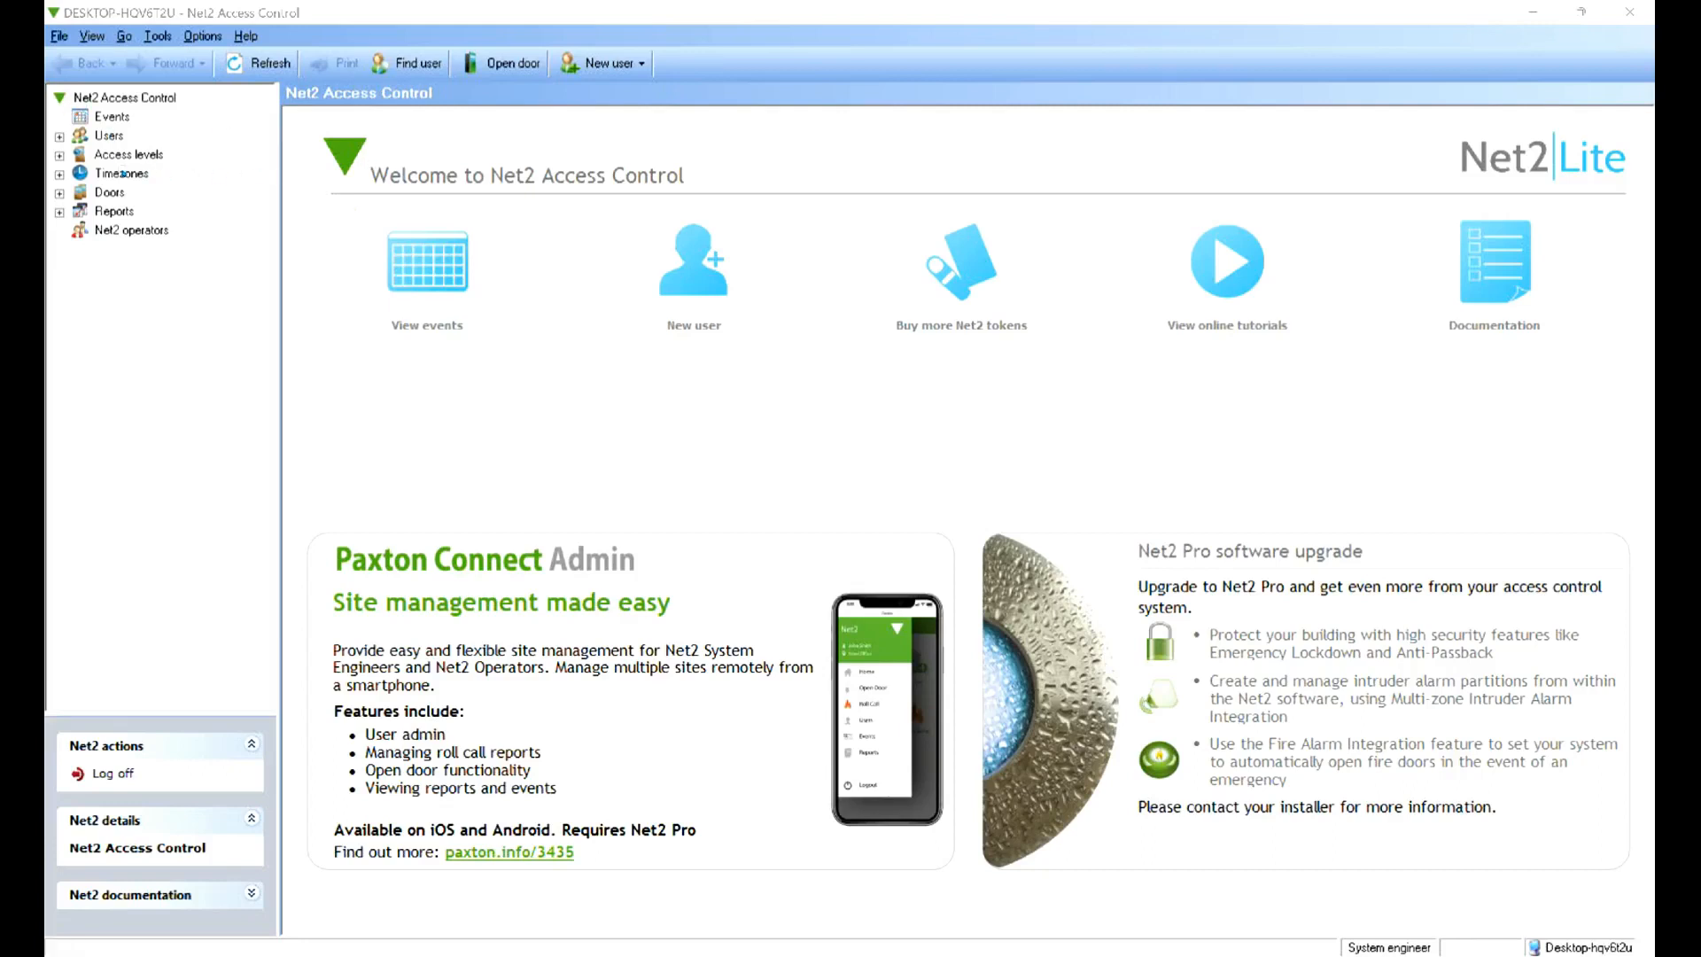
Show the Net2 operators list with OEM Client and System engineer
left_click(132, 230)
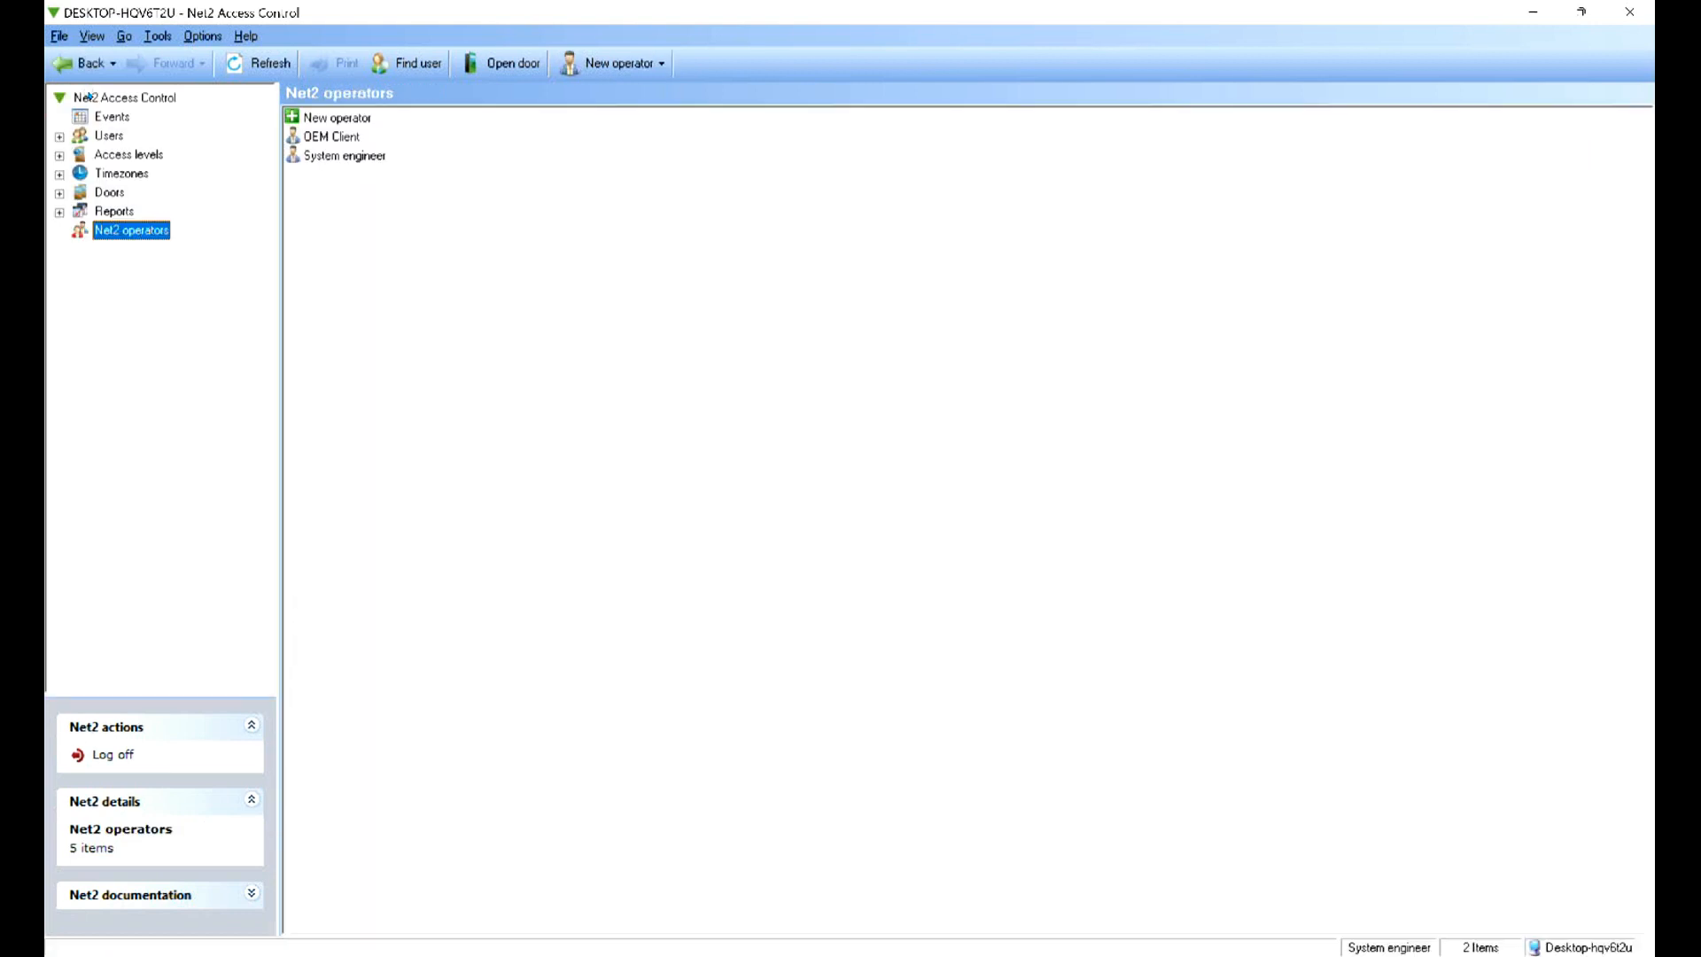
Start a new operator and choose Global, ADI as its name
left_click(604, 63)
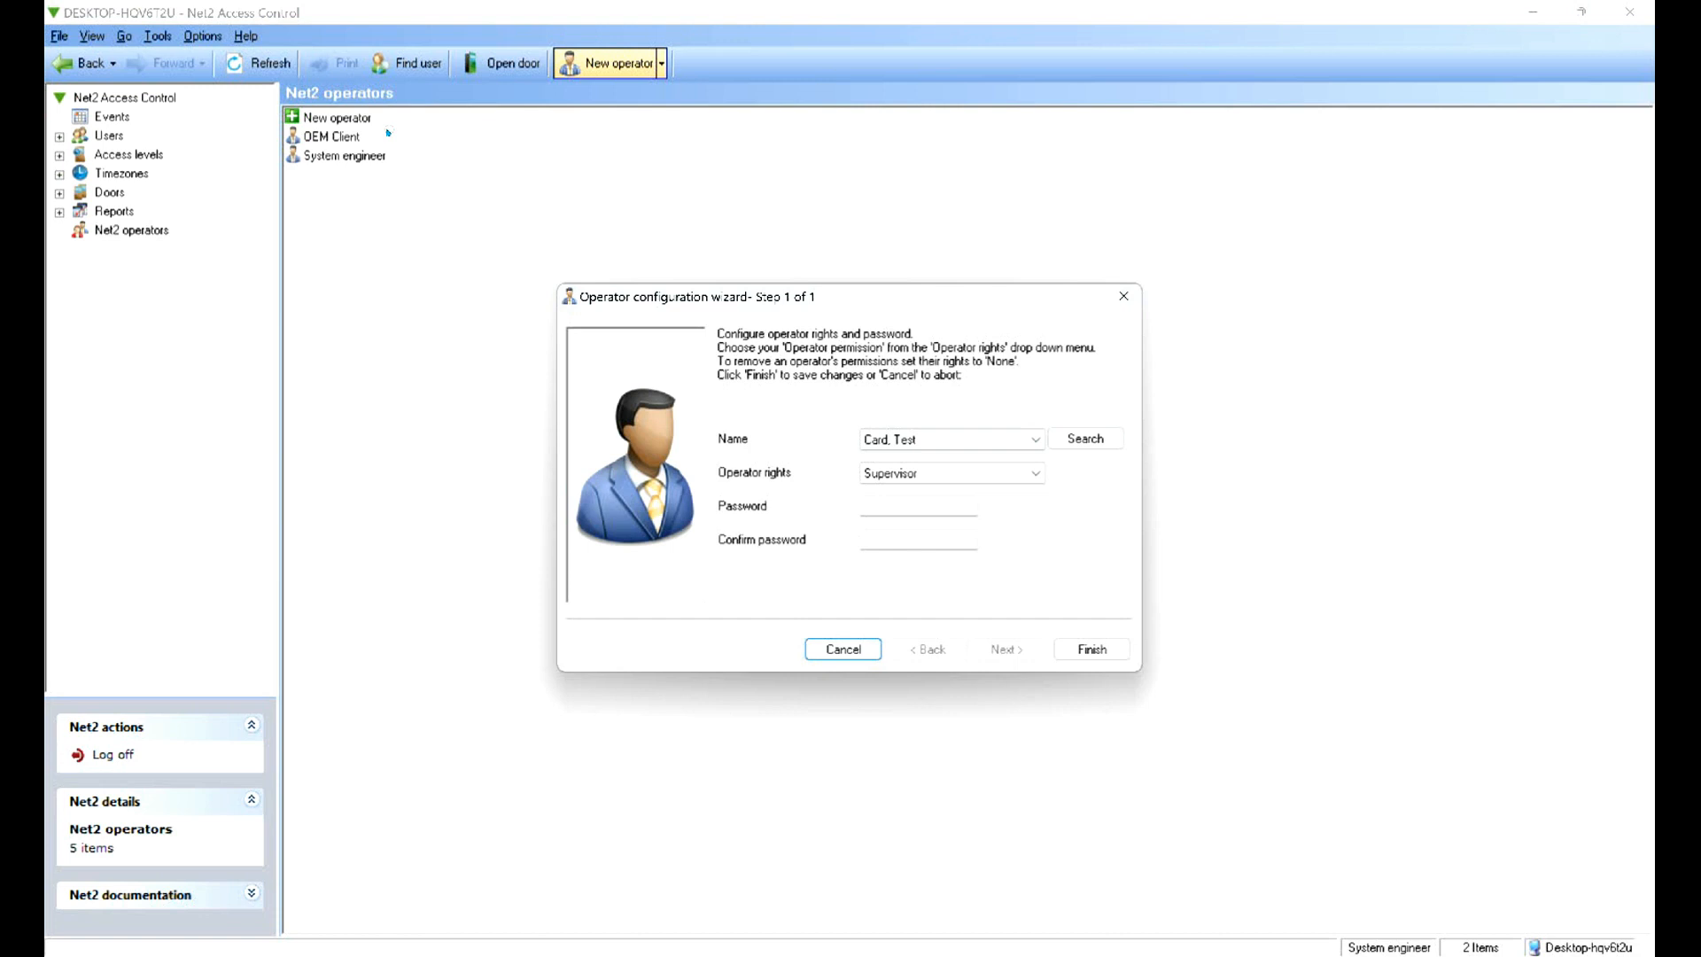
mouse_move(366, 213)
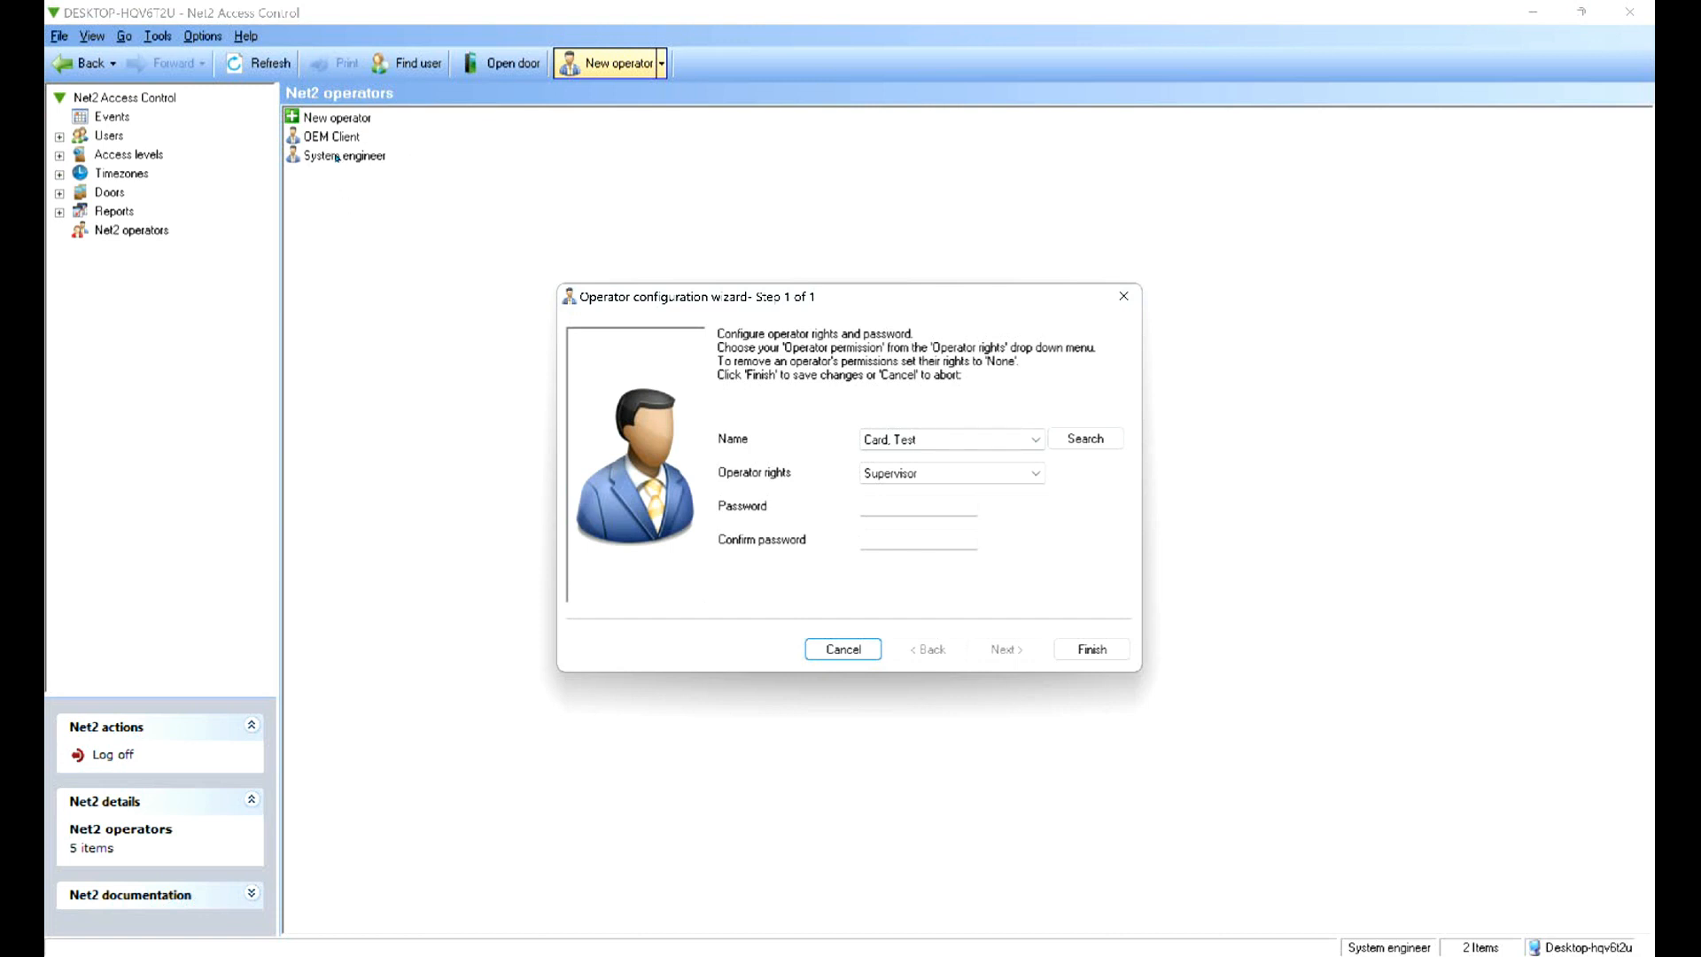
left_click(1029, 438)
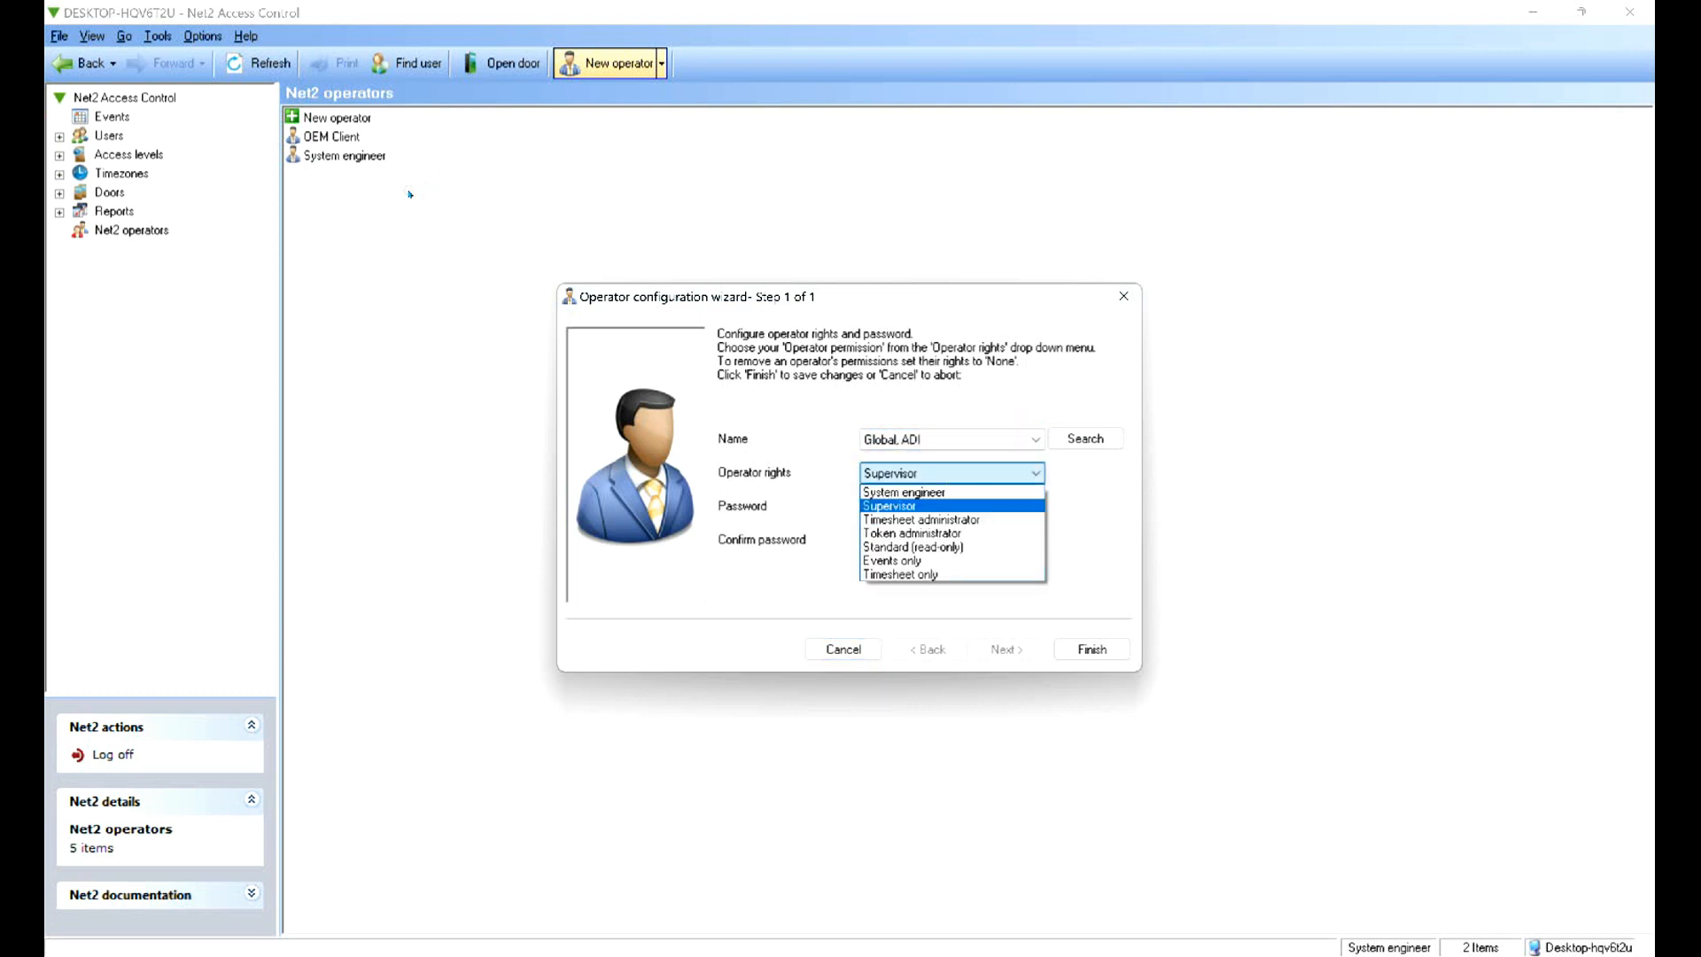
mouse_move(945, 518)
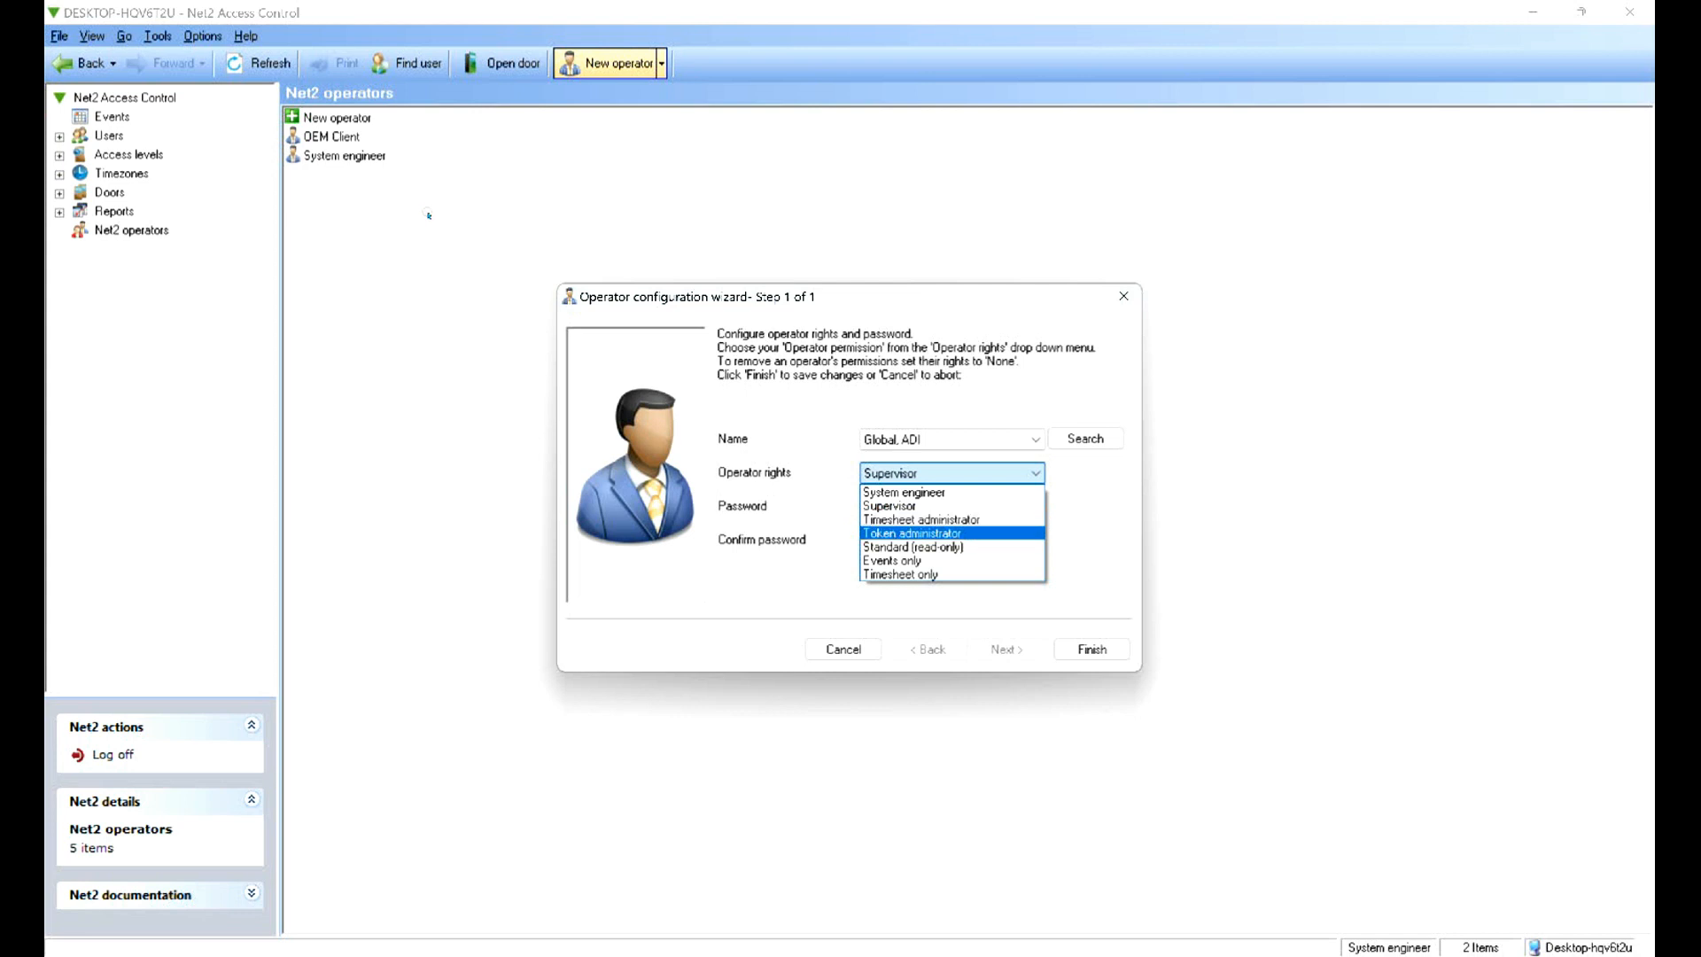
mouse_move(914, 545)
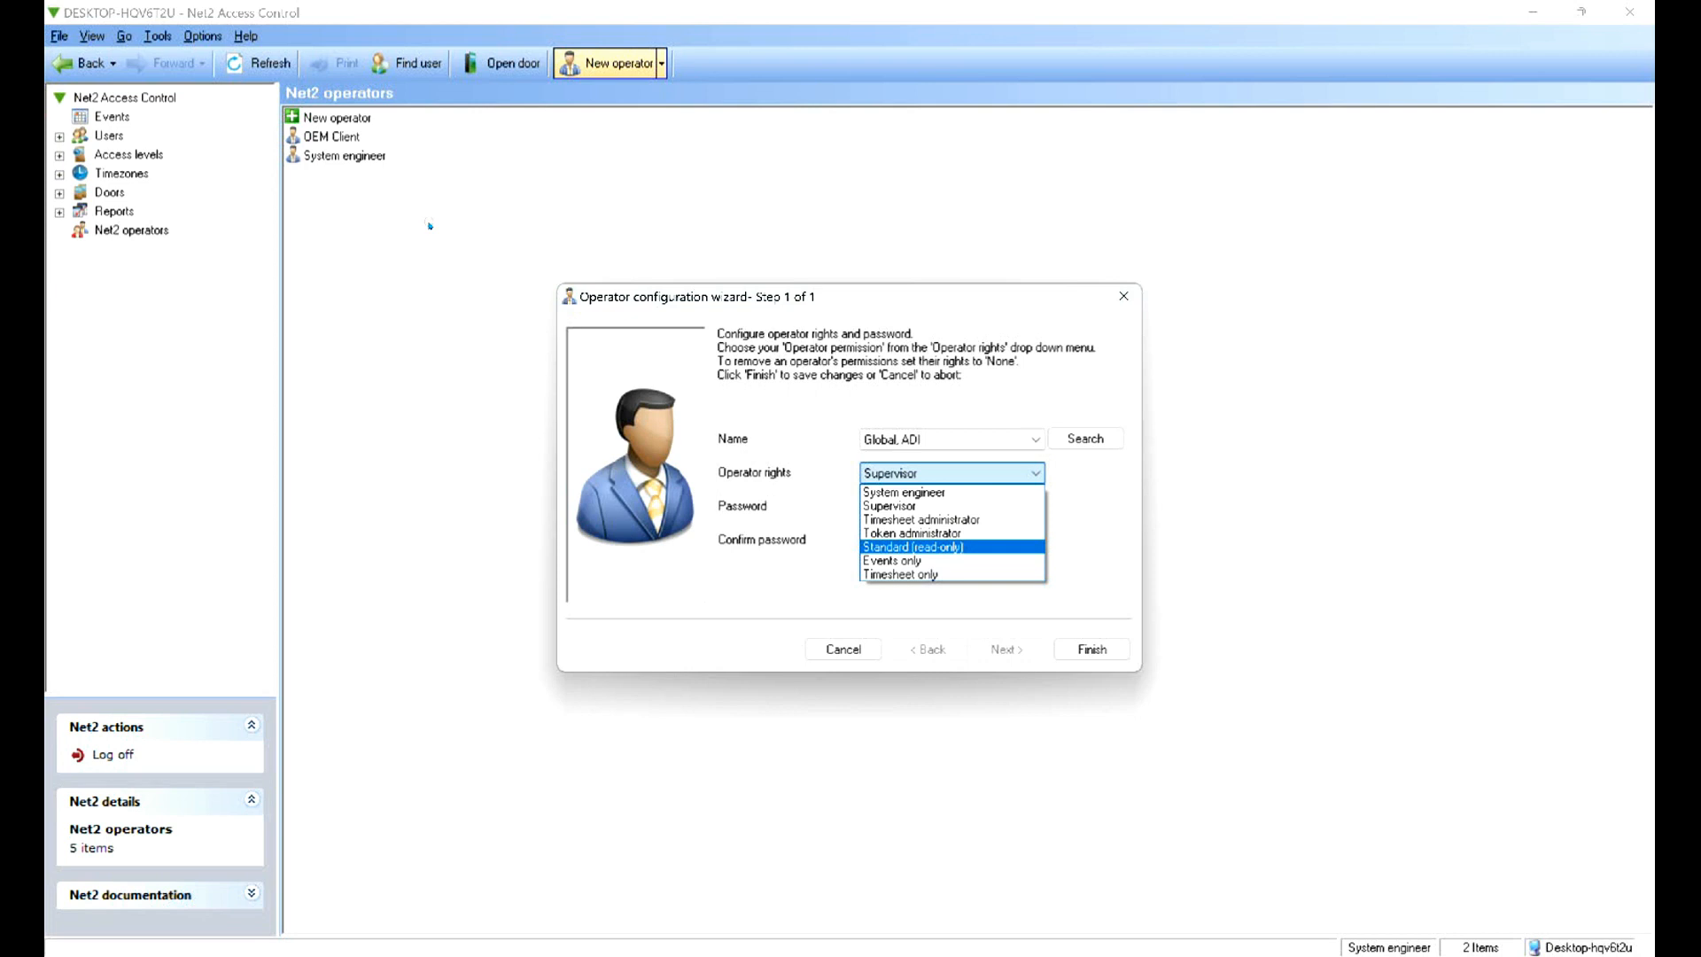
mouse_move(890, 561)
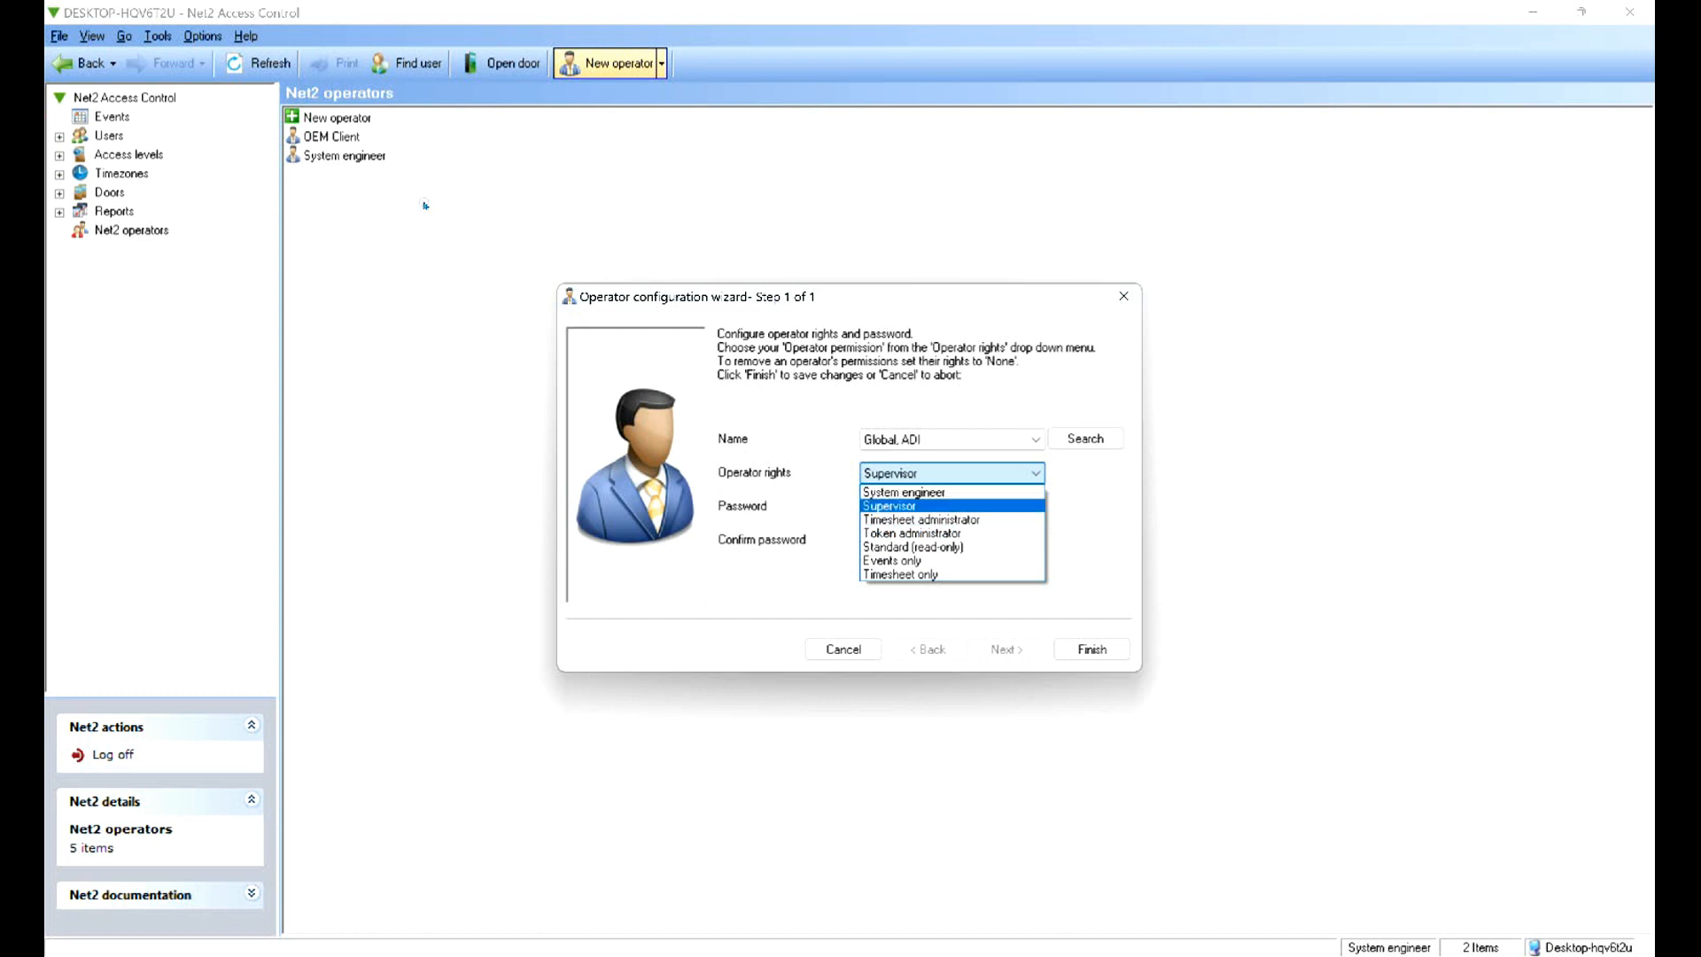
Keep Supervisor rights, enter and confirm the password, and save the operator
left_click(888, 504)
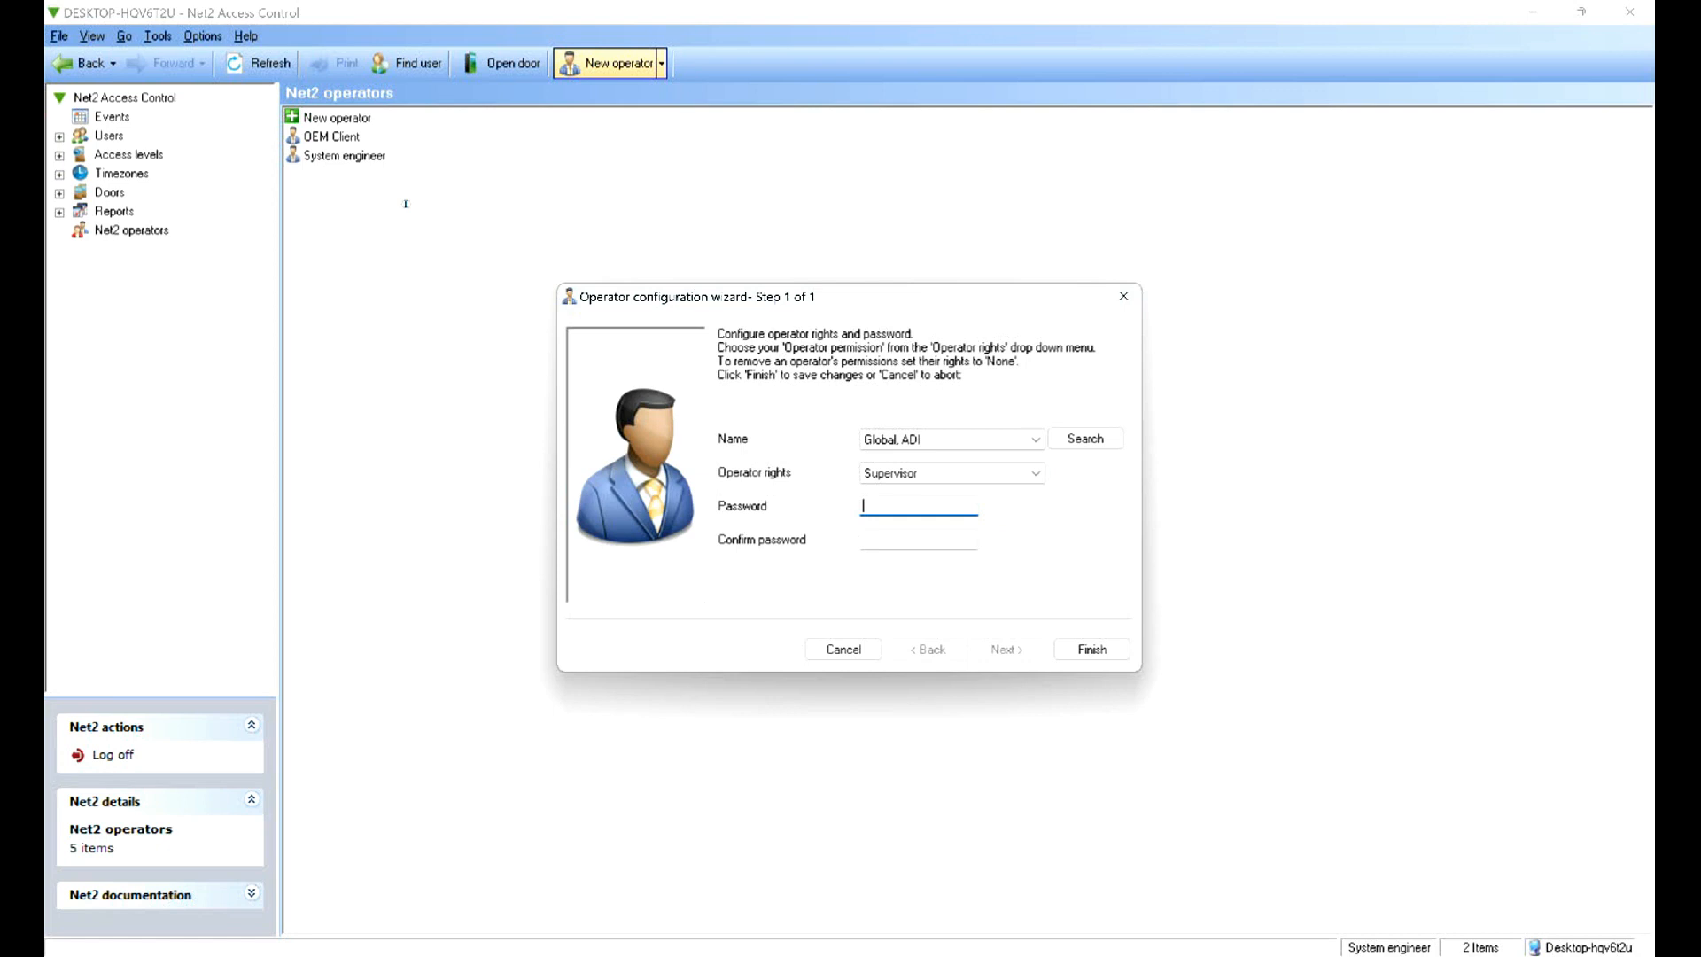
type("**")
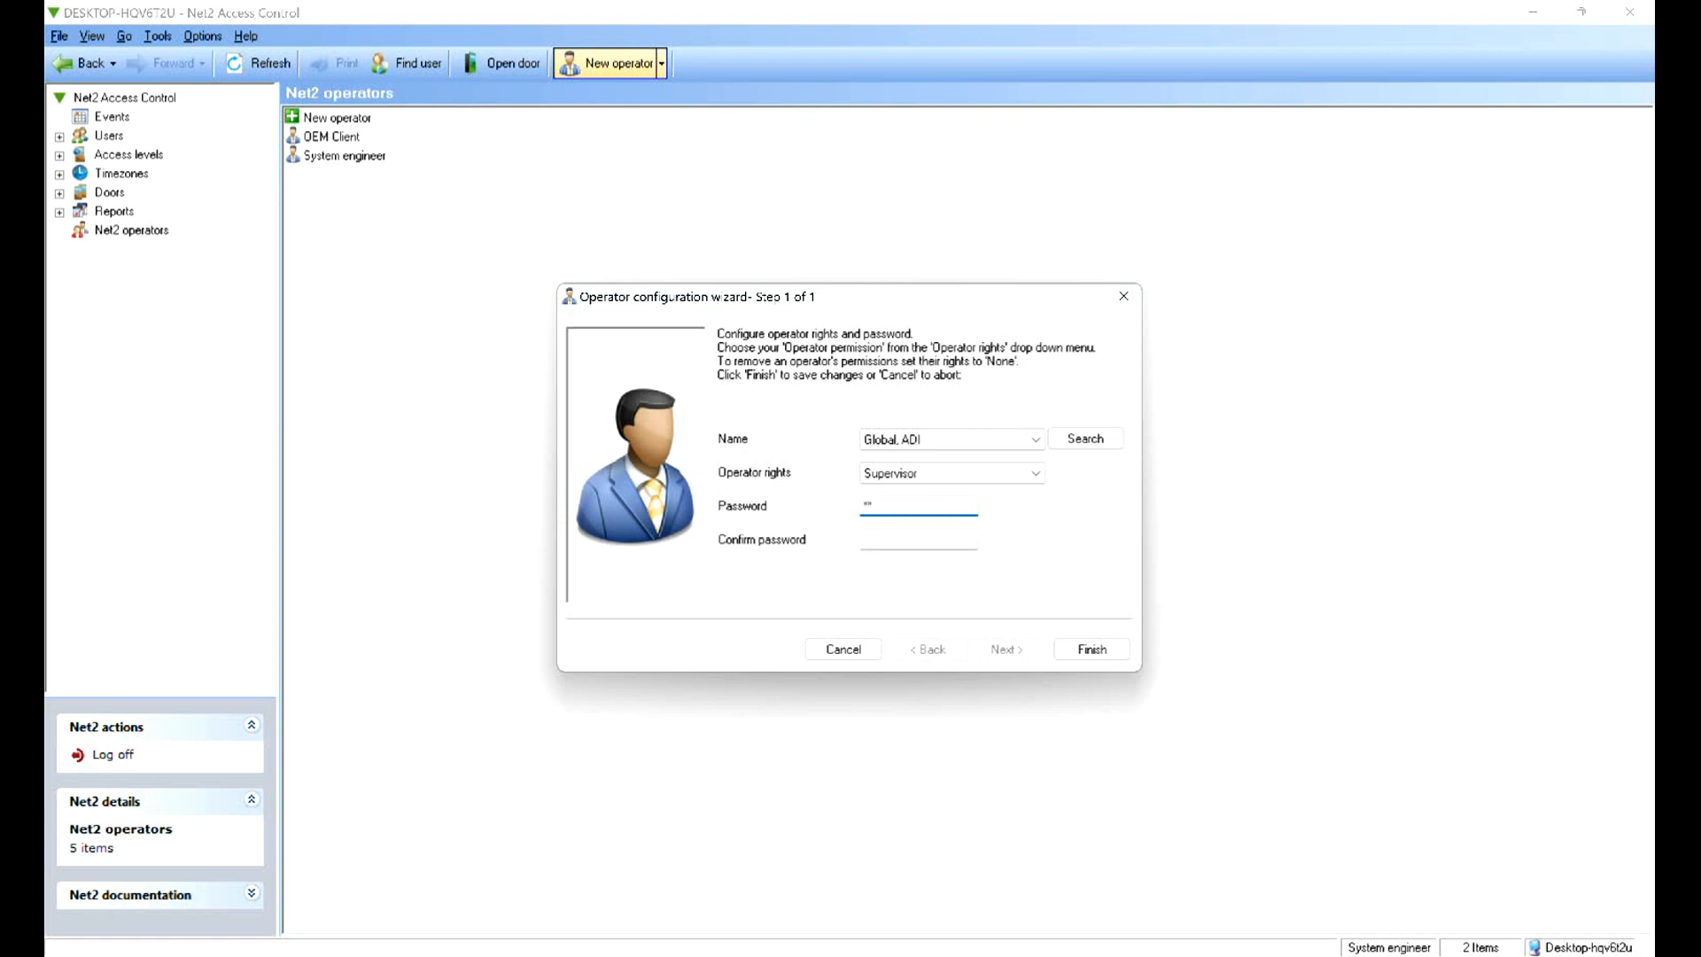
type("password")
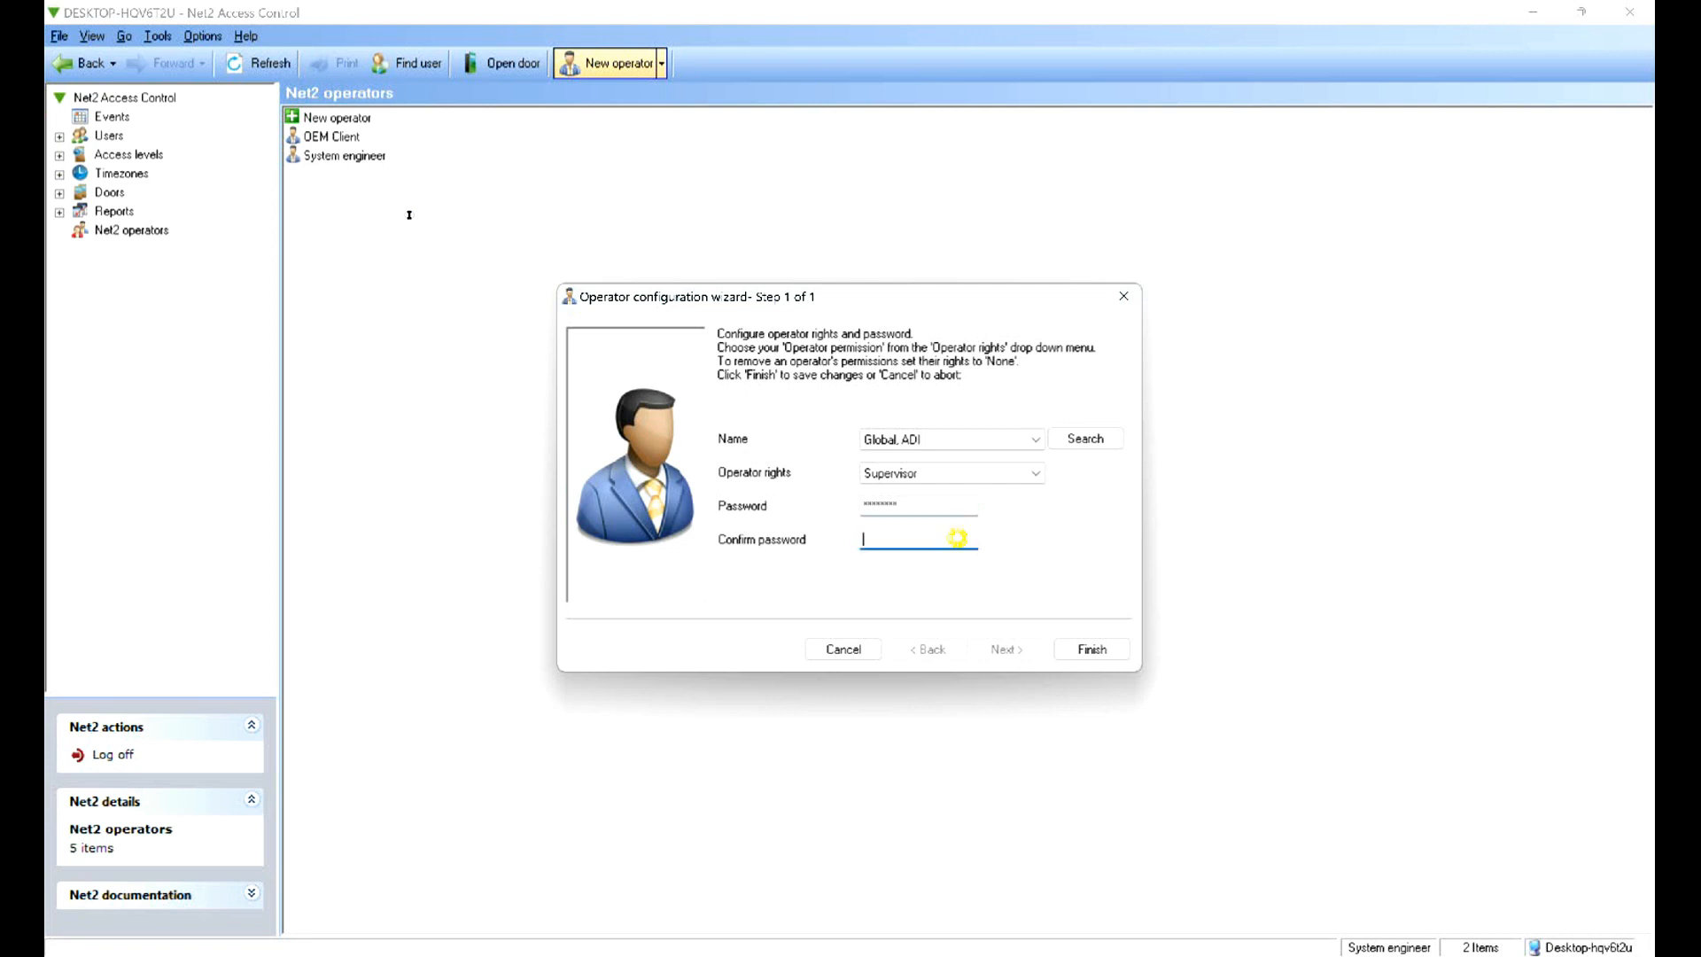
type("***")
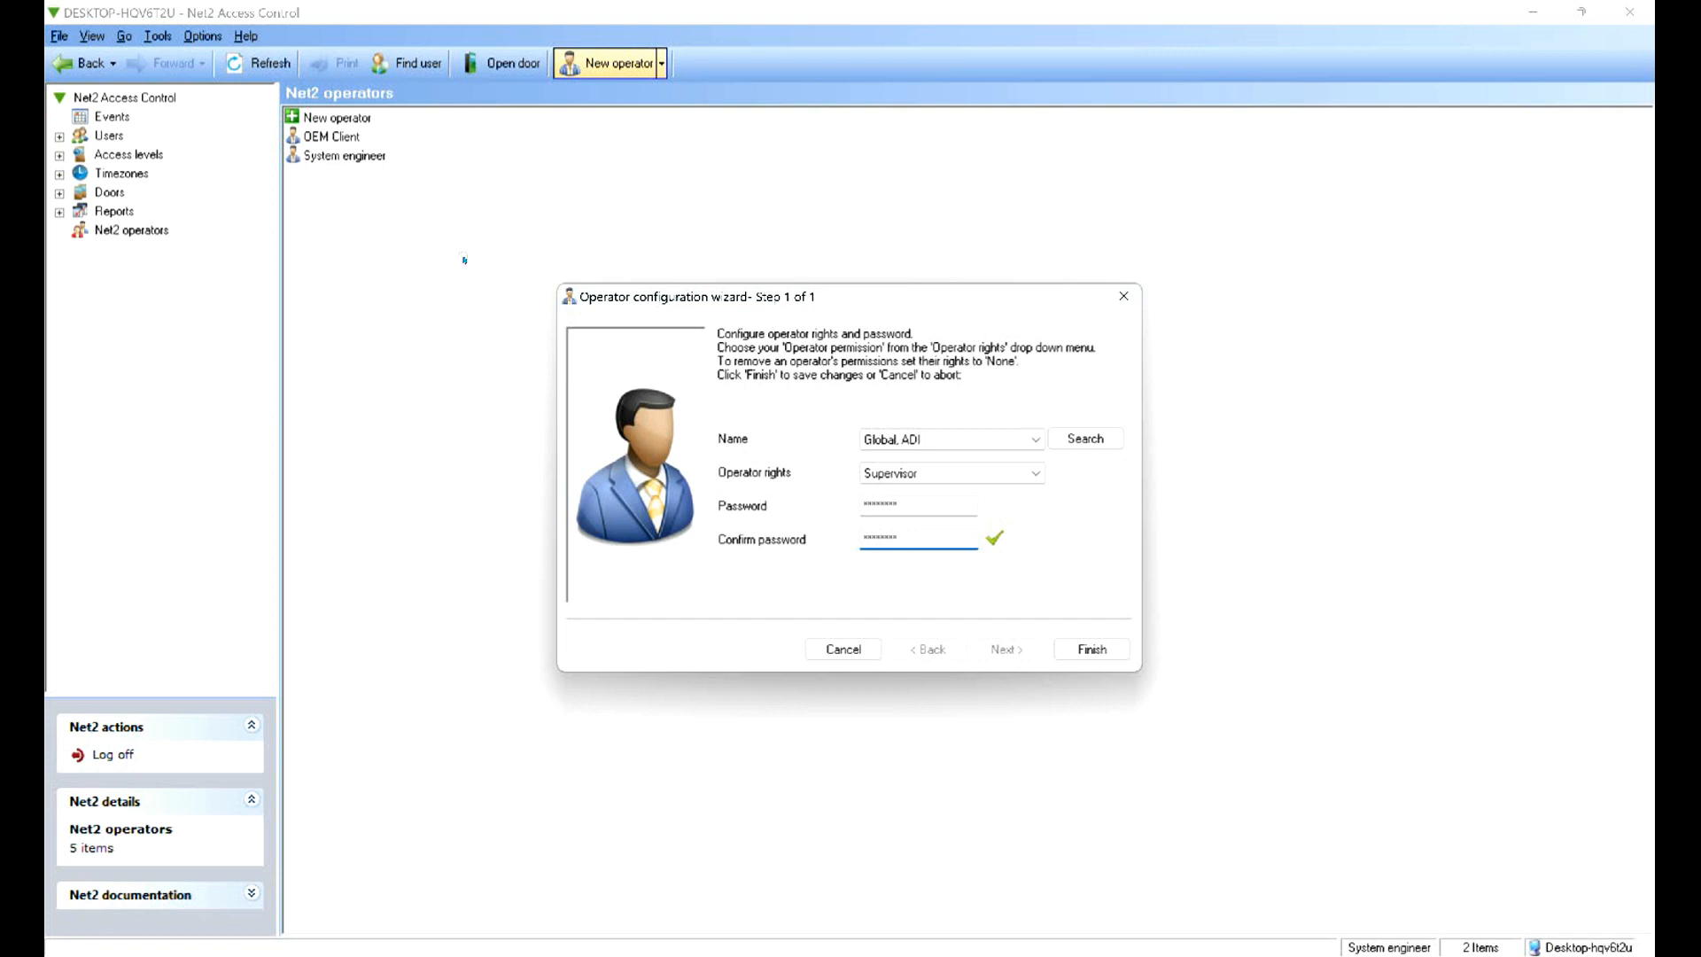
left_click(1089, 648)
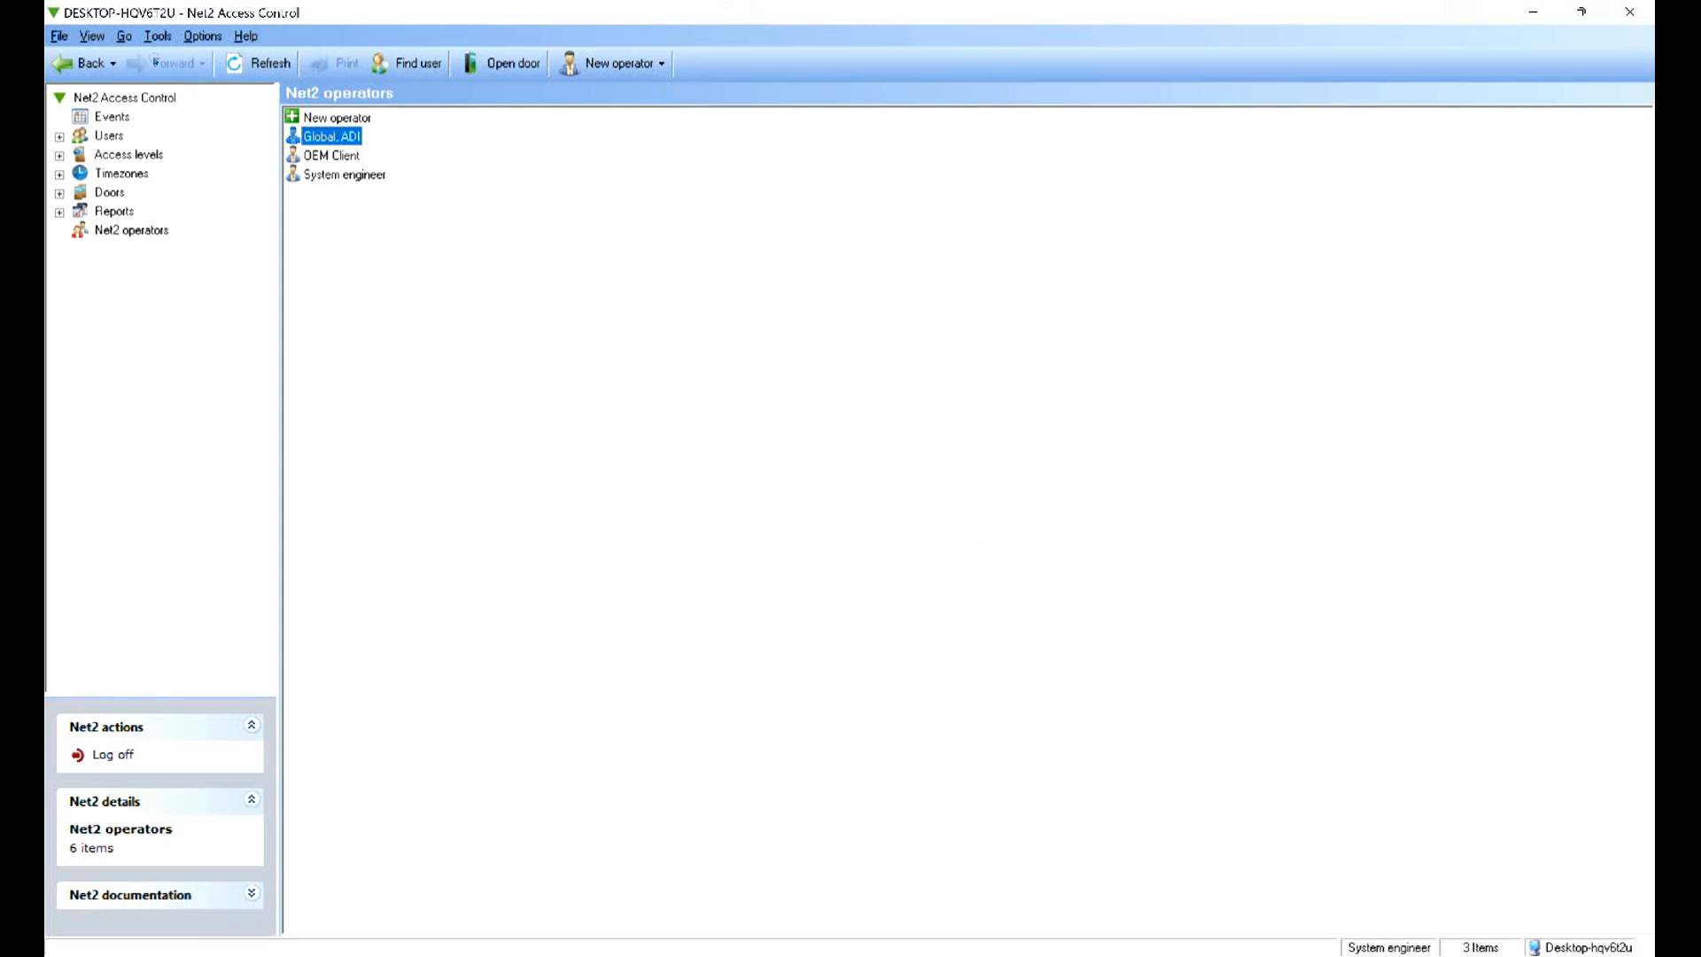
Finish the operator wizard so Global, ADI is listed
left_click(256, 62)
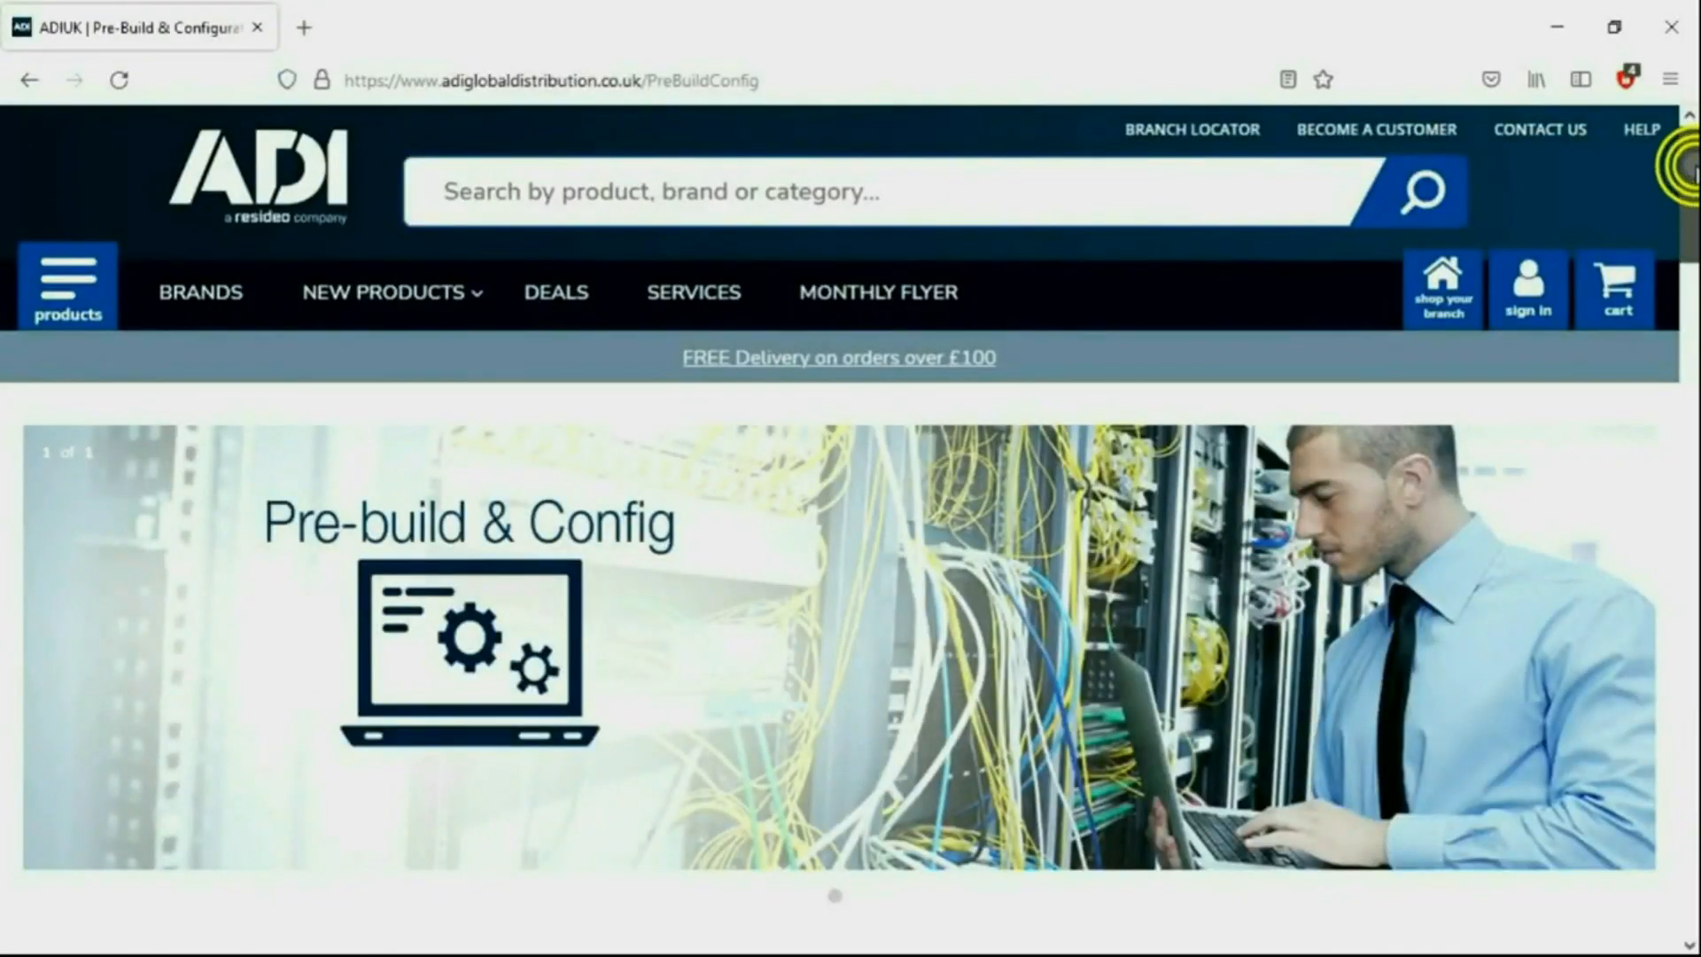
scroll("down", 3)
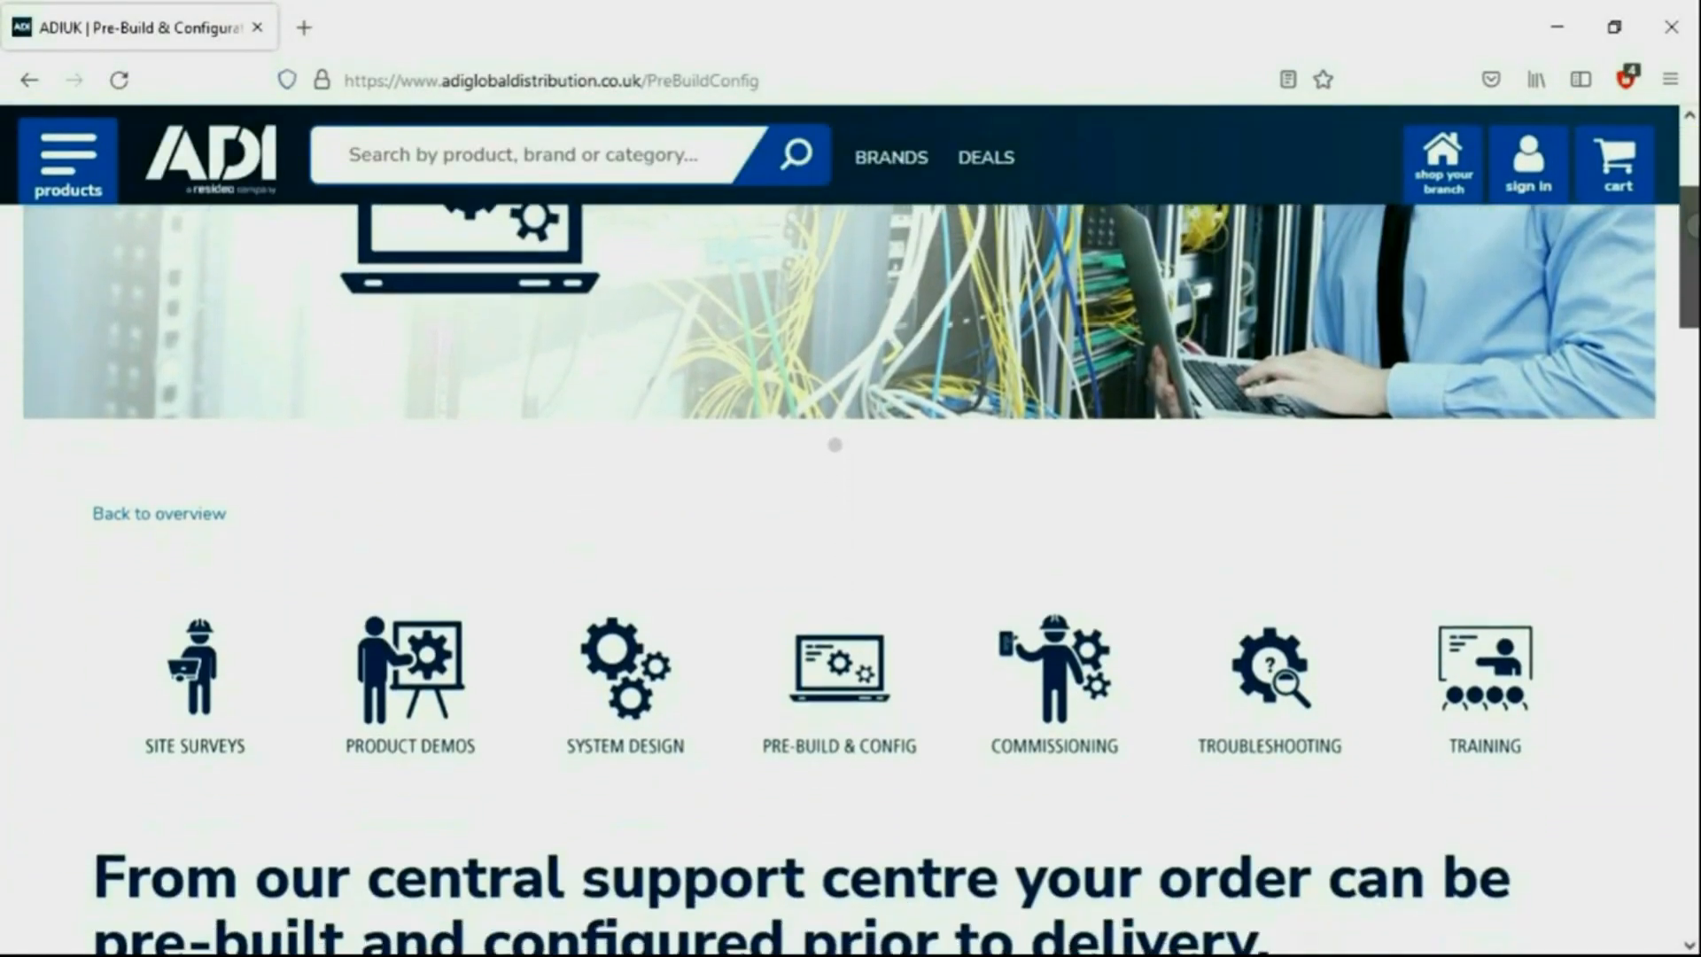
scroll("down", 3)
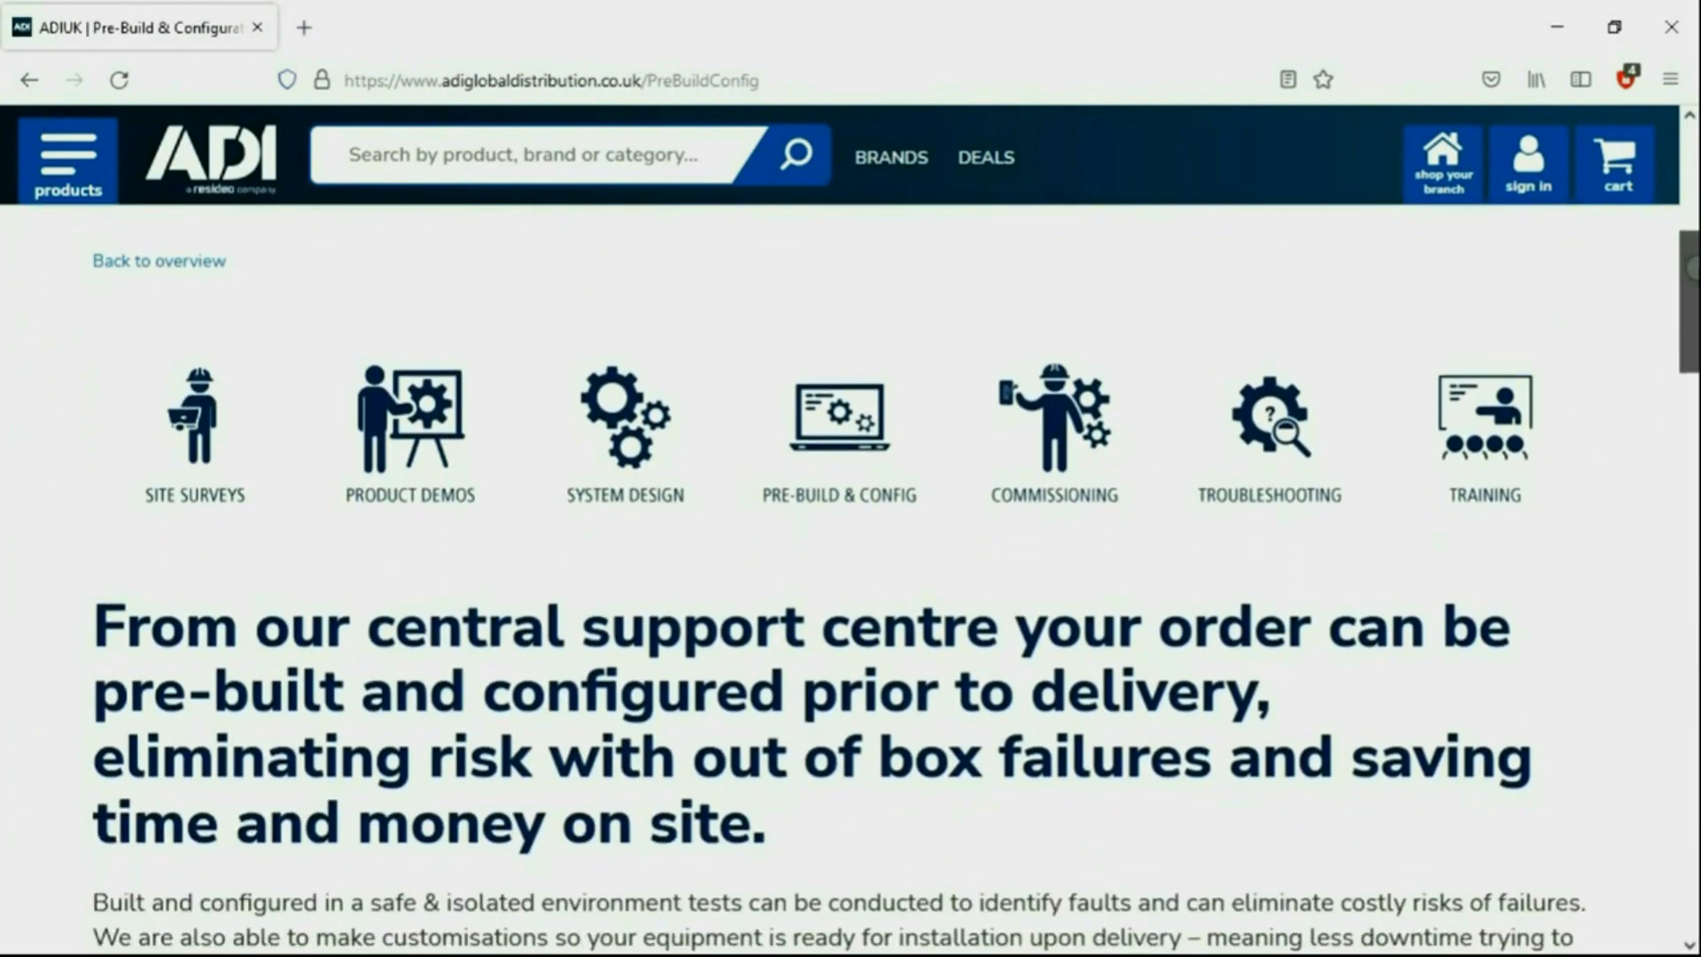
scroll("down", 3)
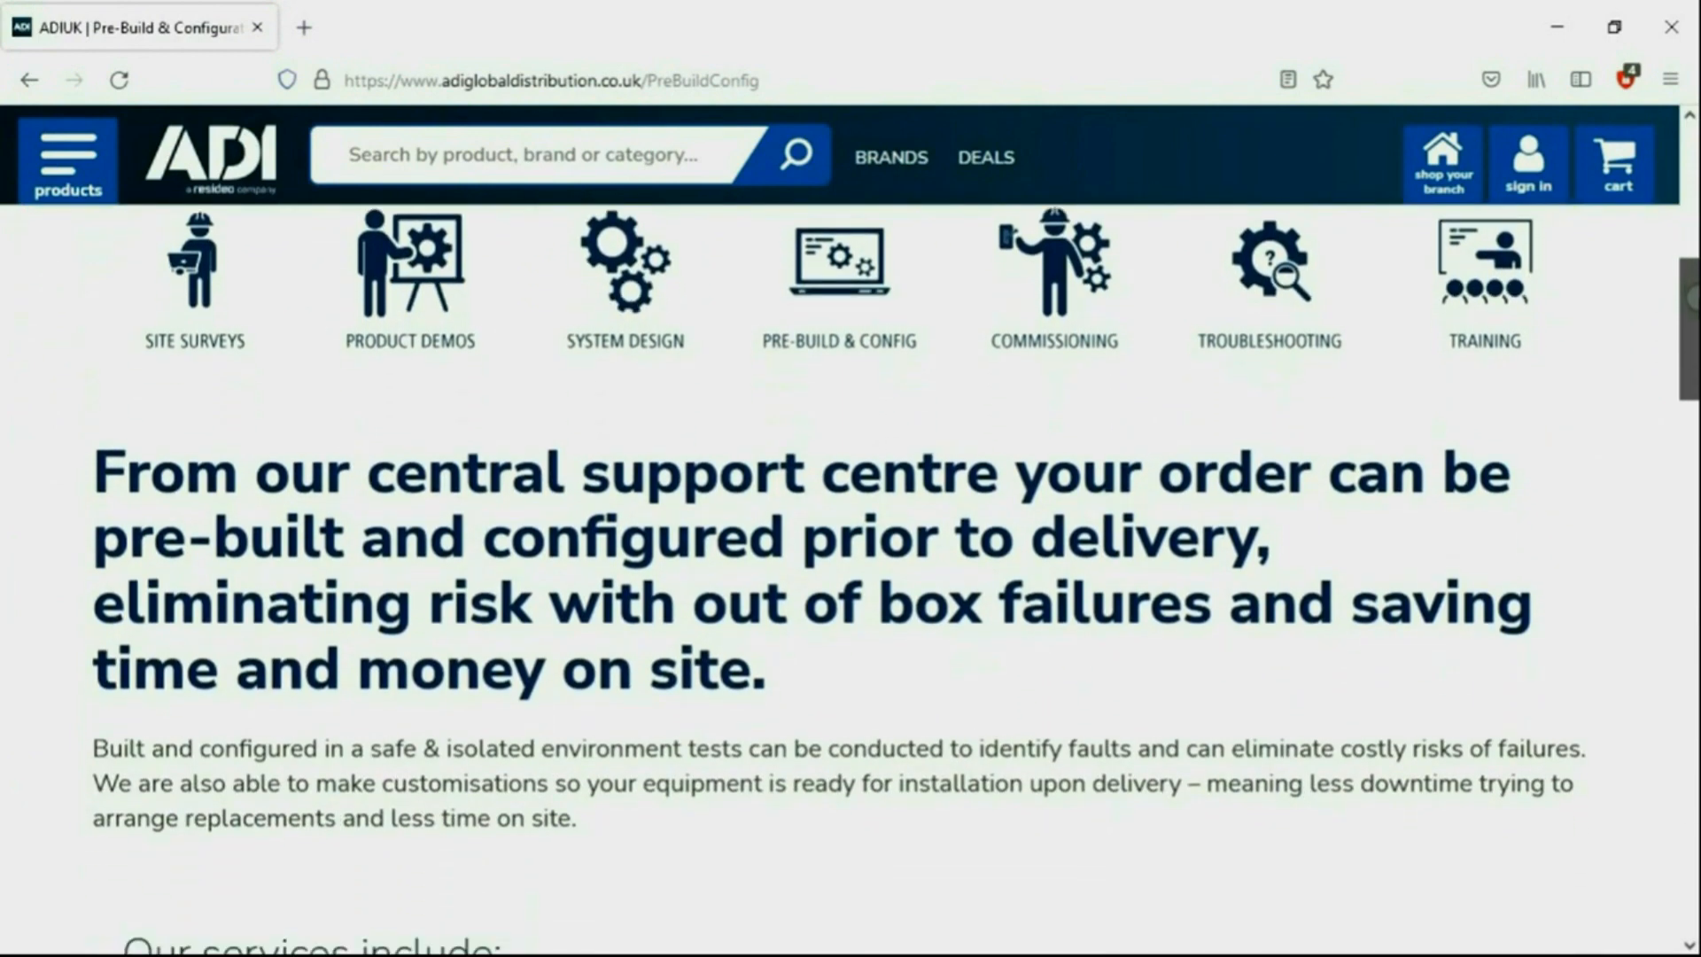
scroll("down", 3)
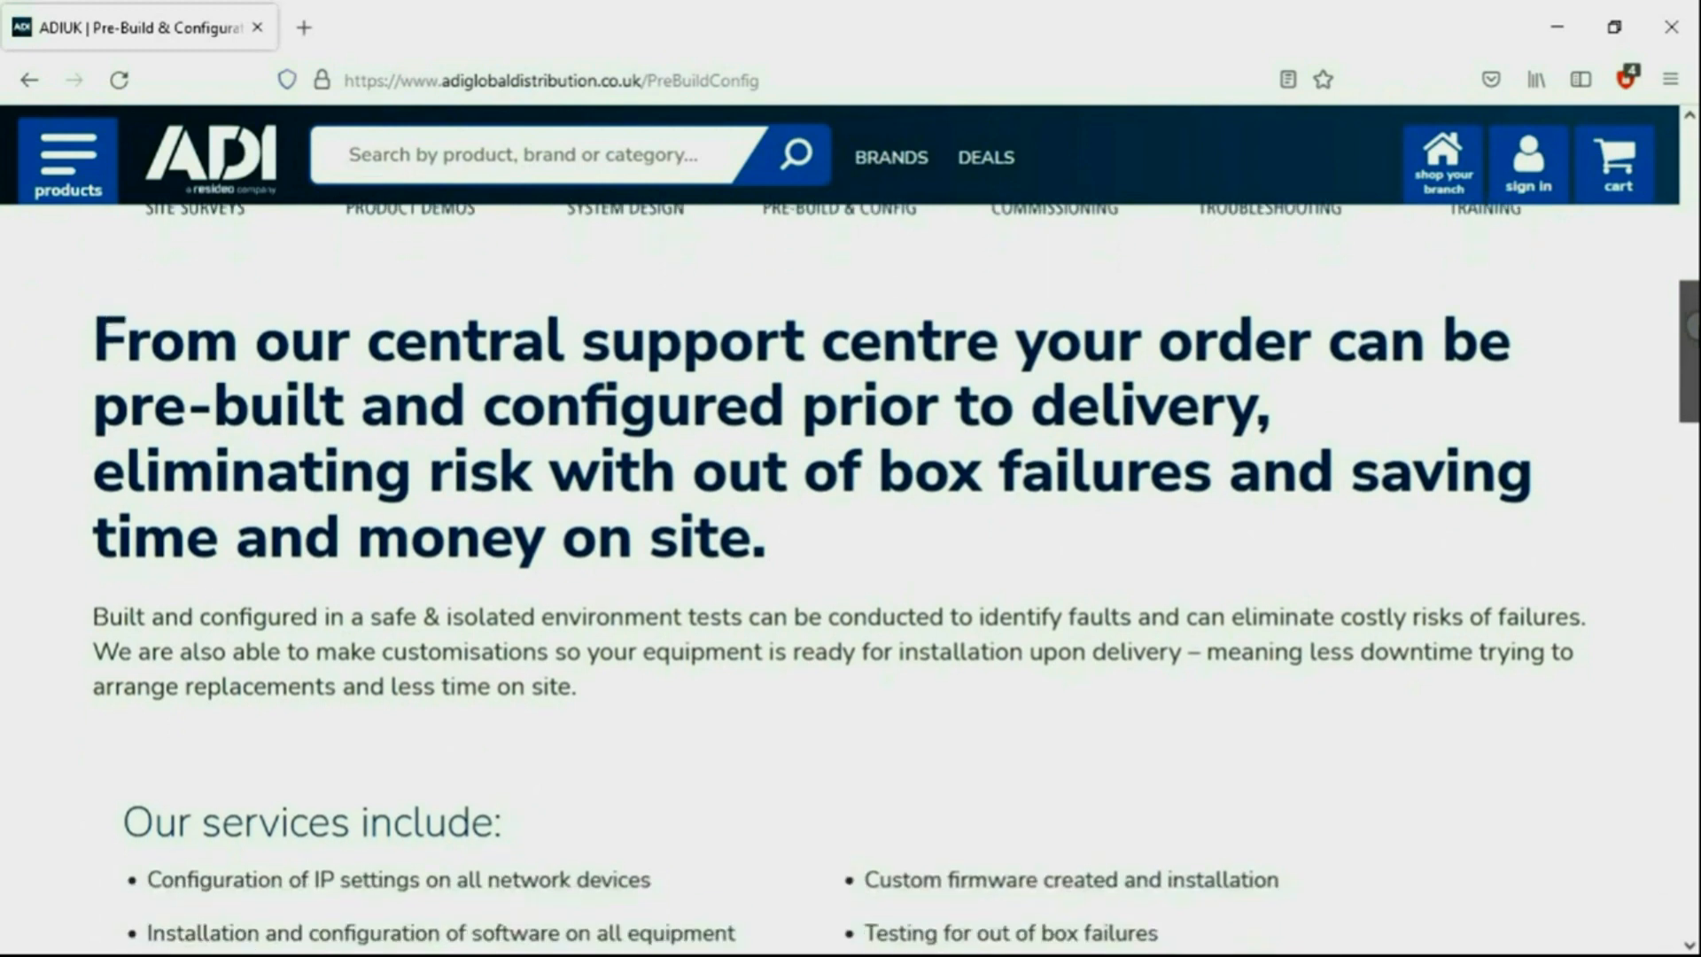
scroll("down", 3)
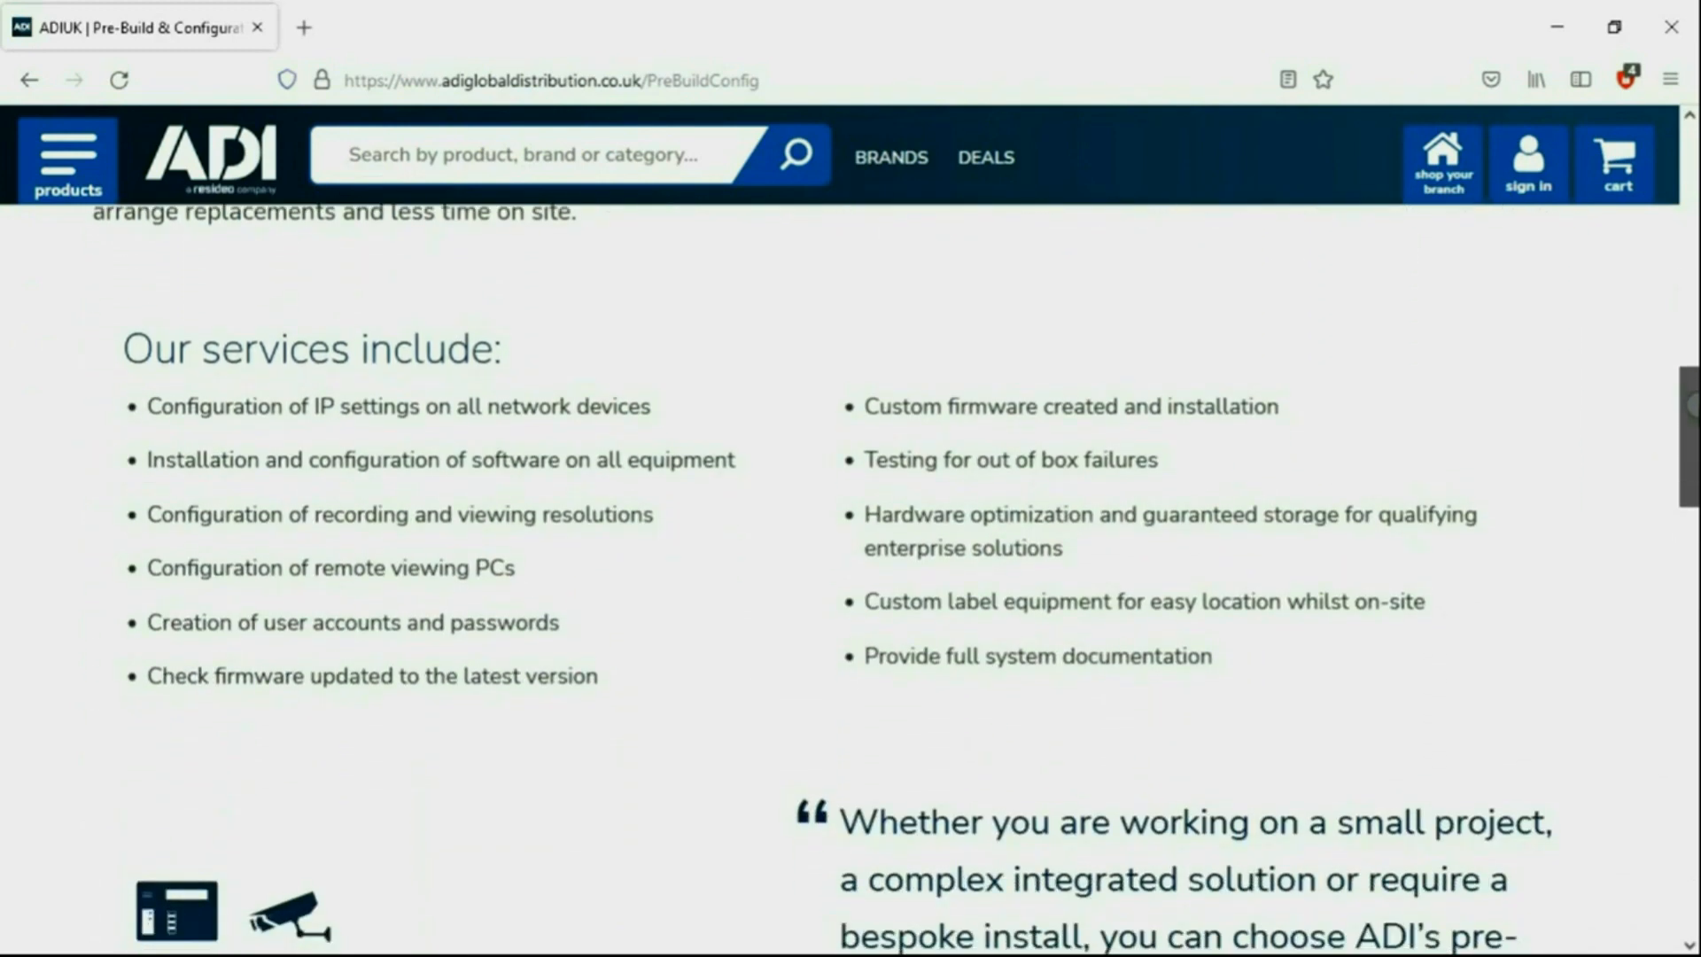
scroll("down", 3)
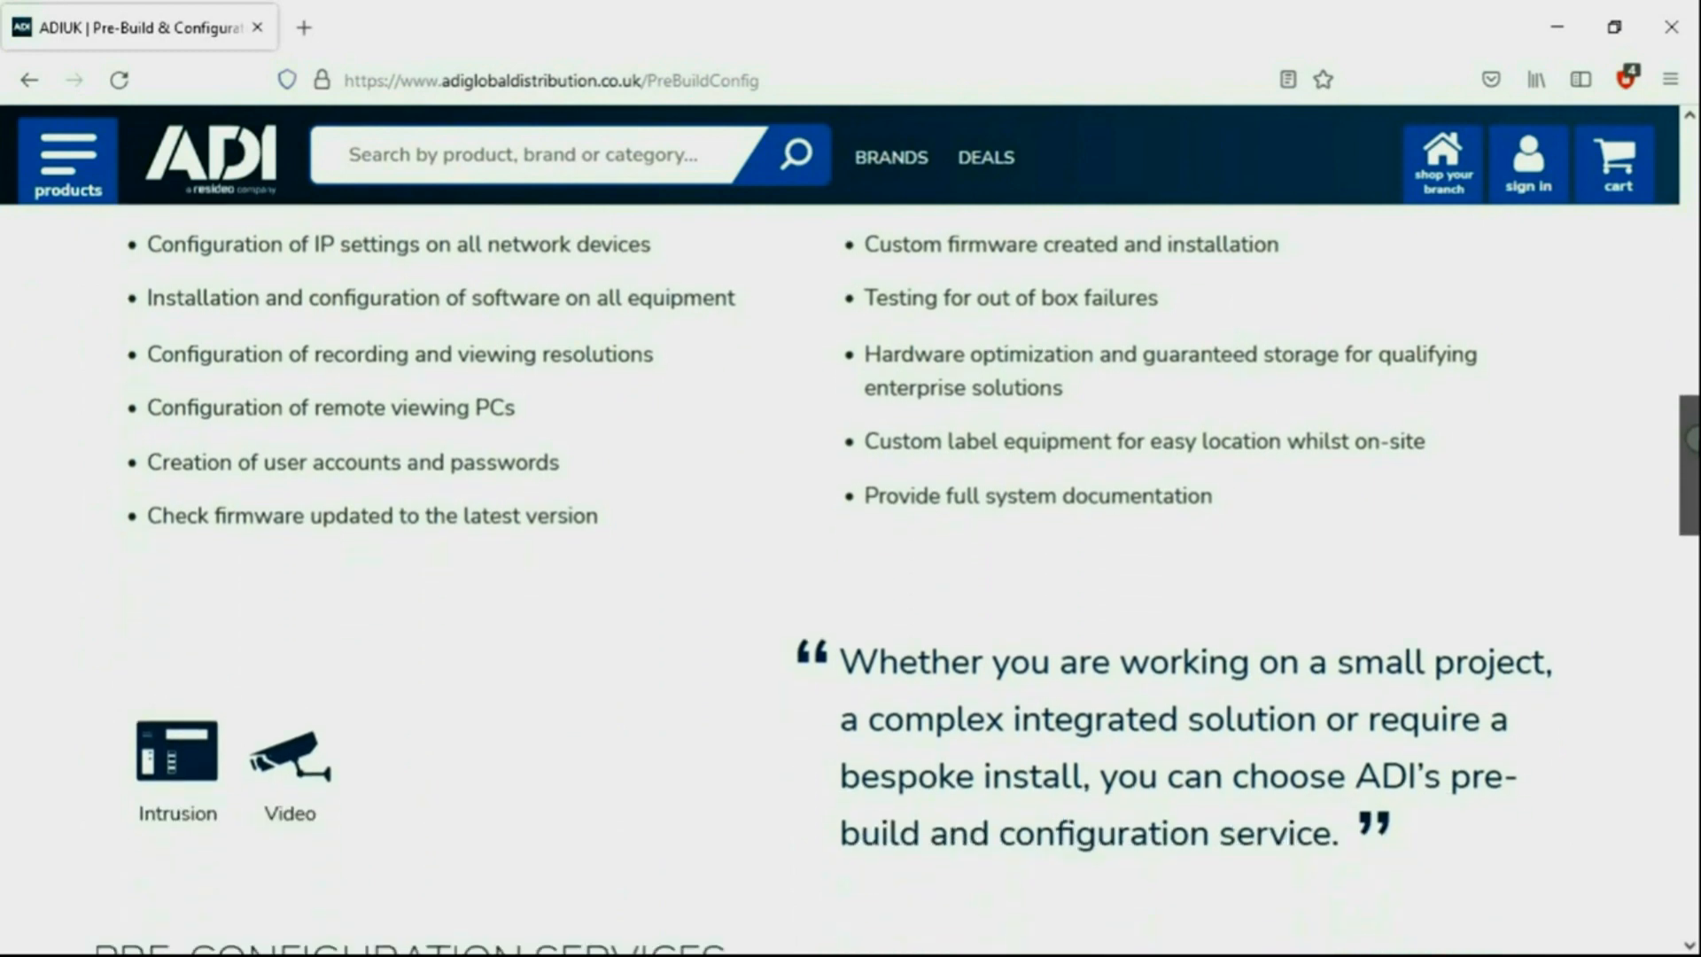
scroll("down", 3)
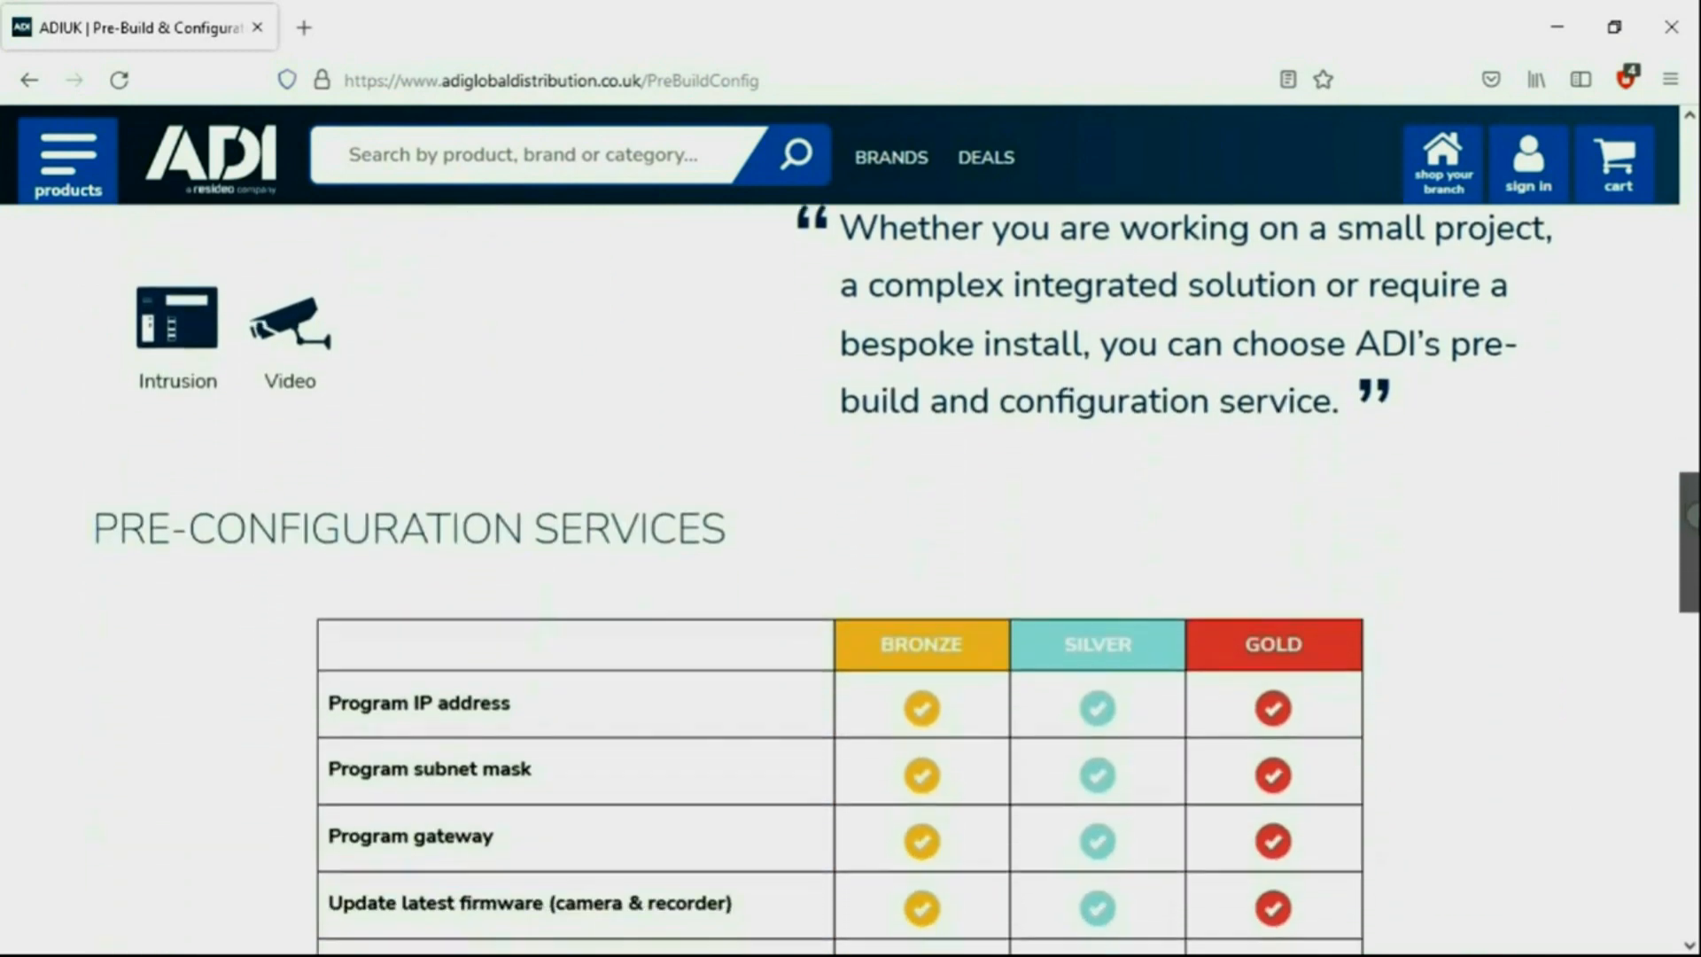
scroll("down", 3)
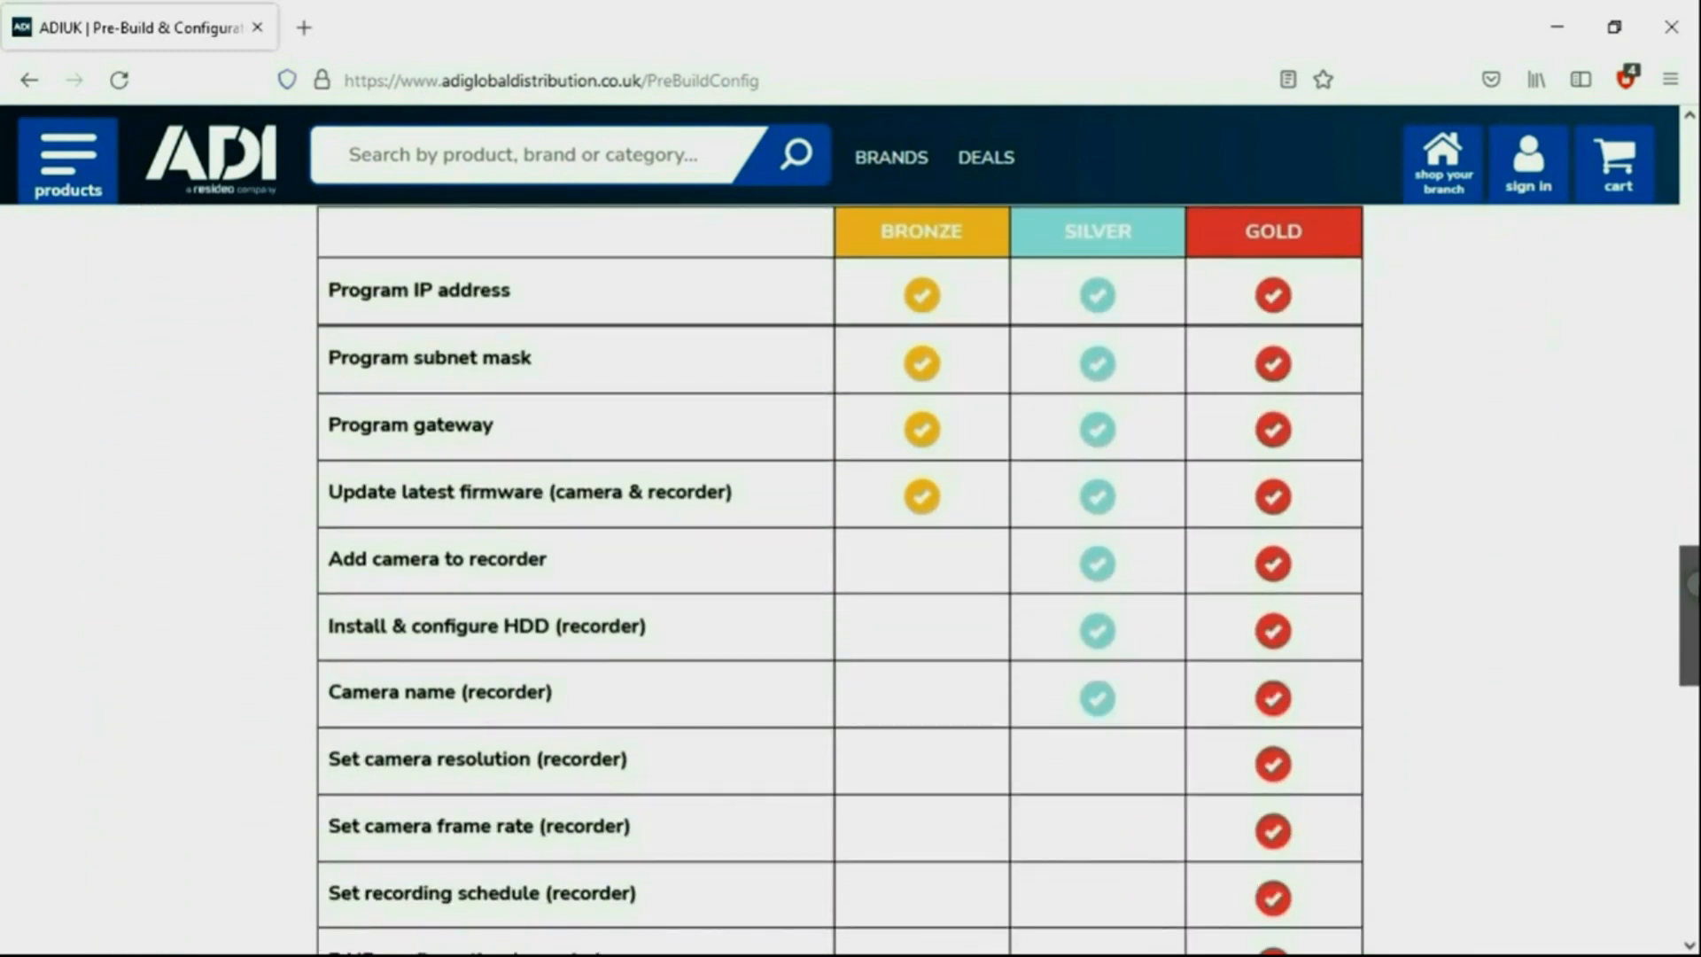
scroll("down", 3)
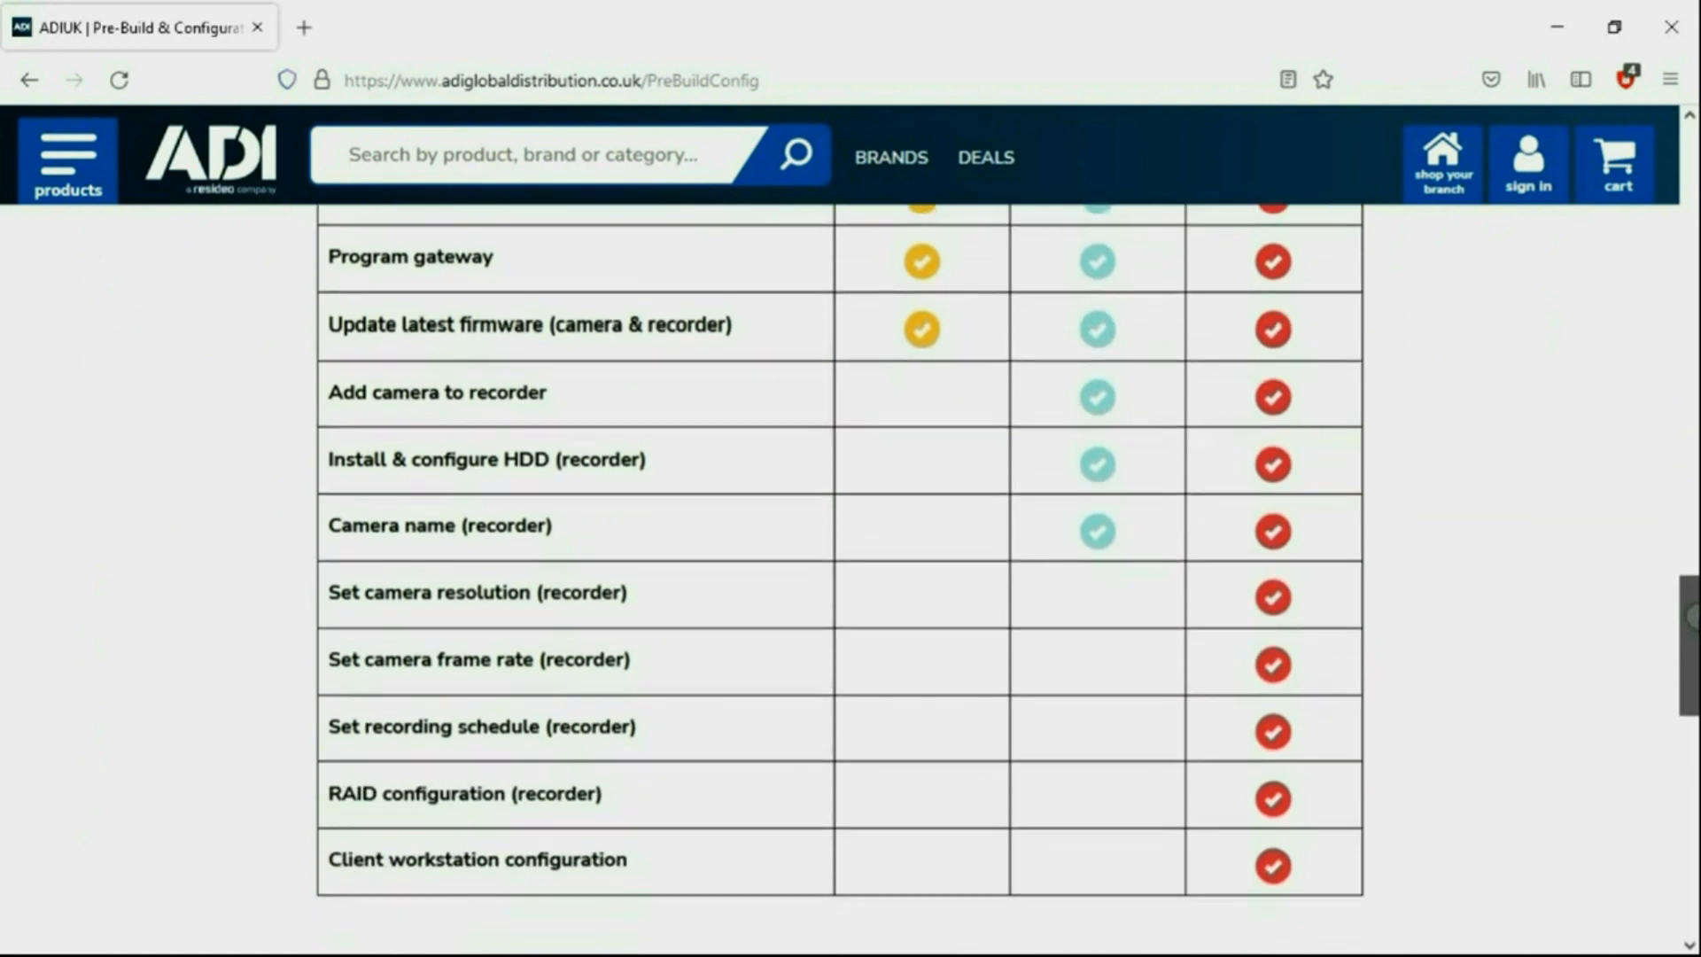
scroll("down", 3)
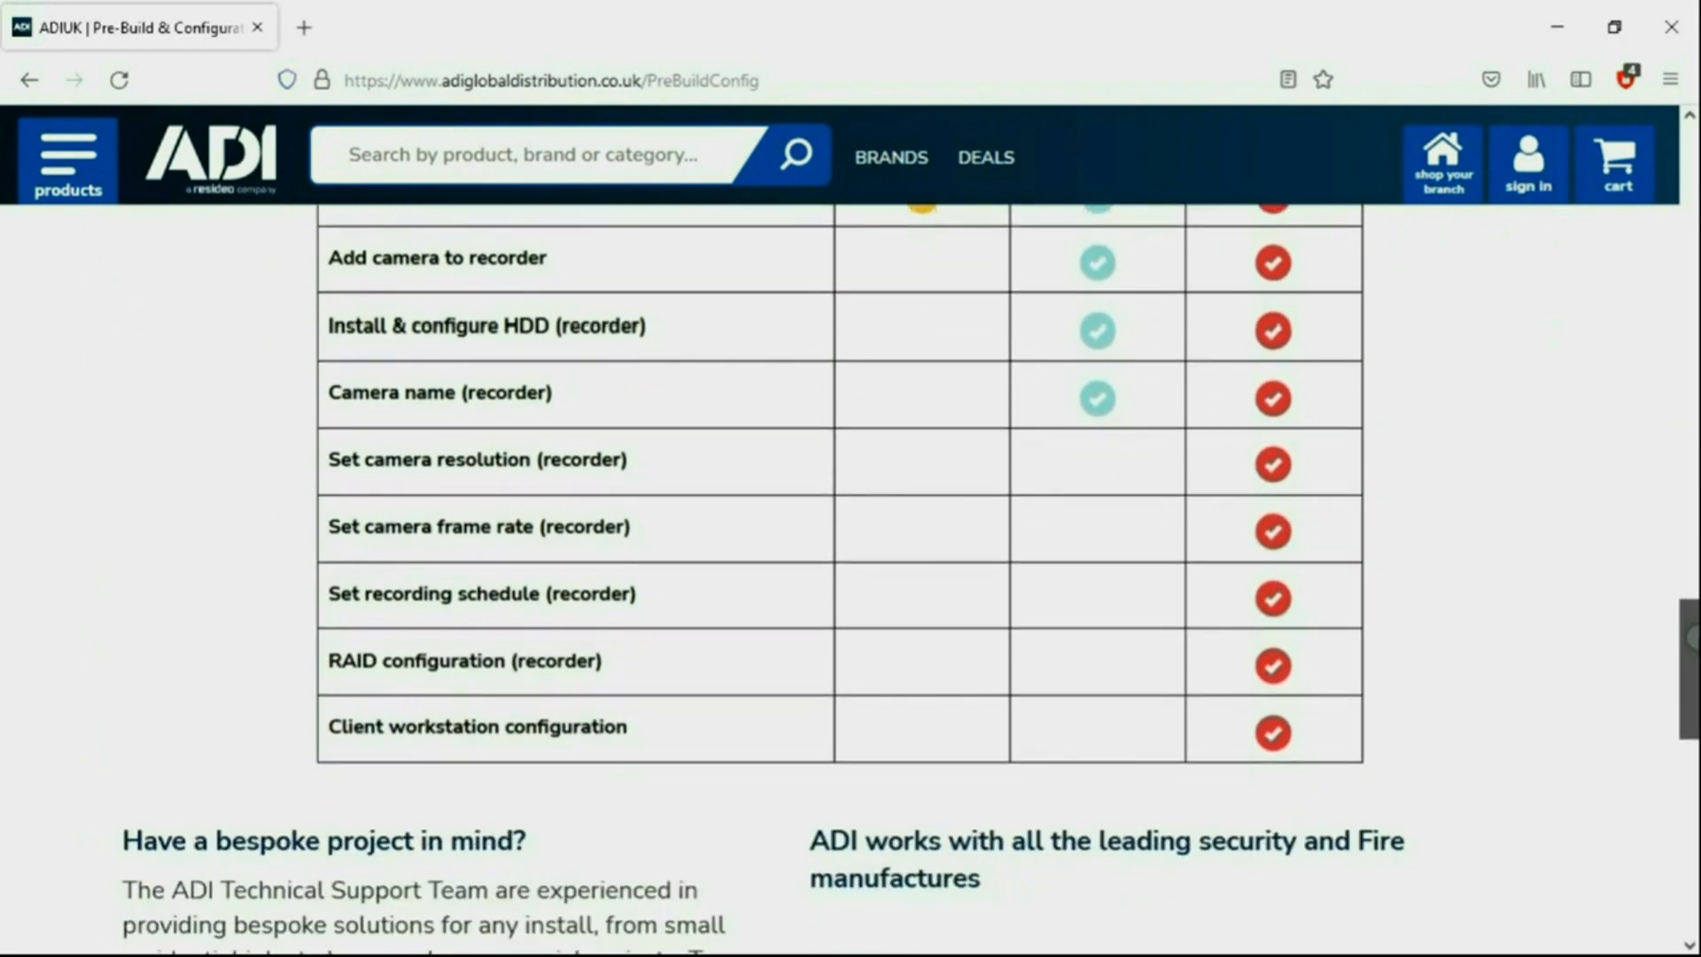
scroll("down", 3)
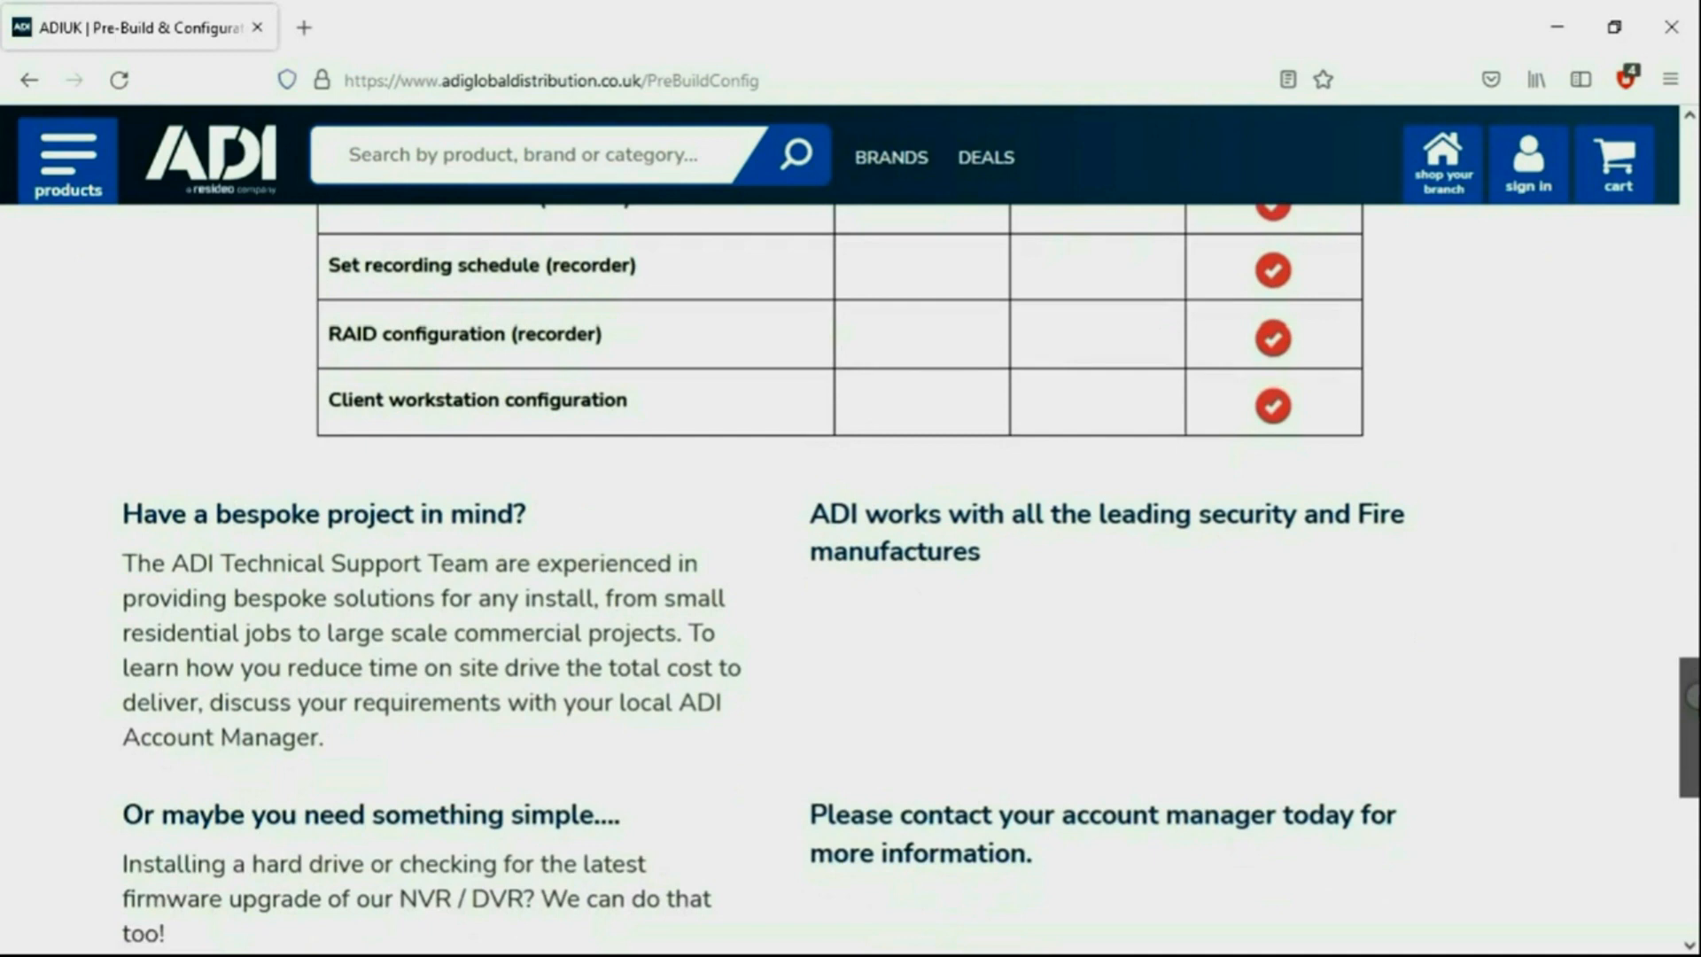
scroll("down", 3)
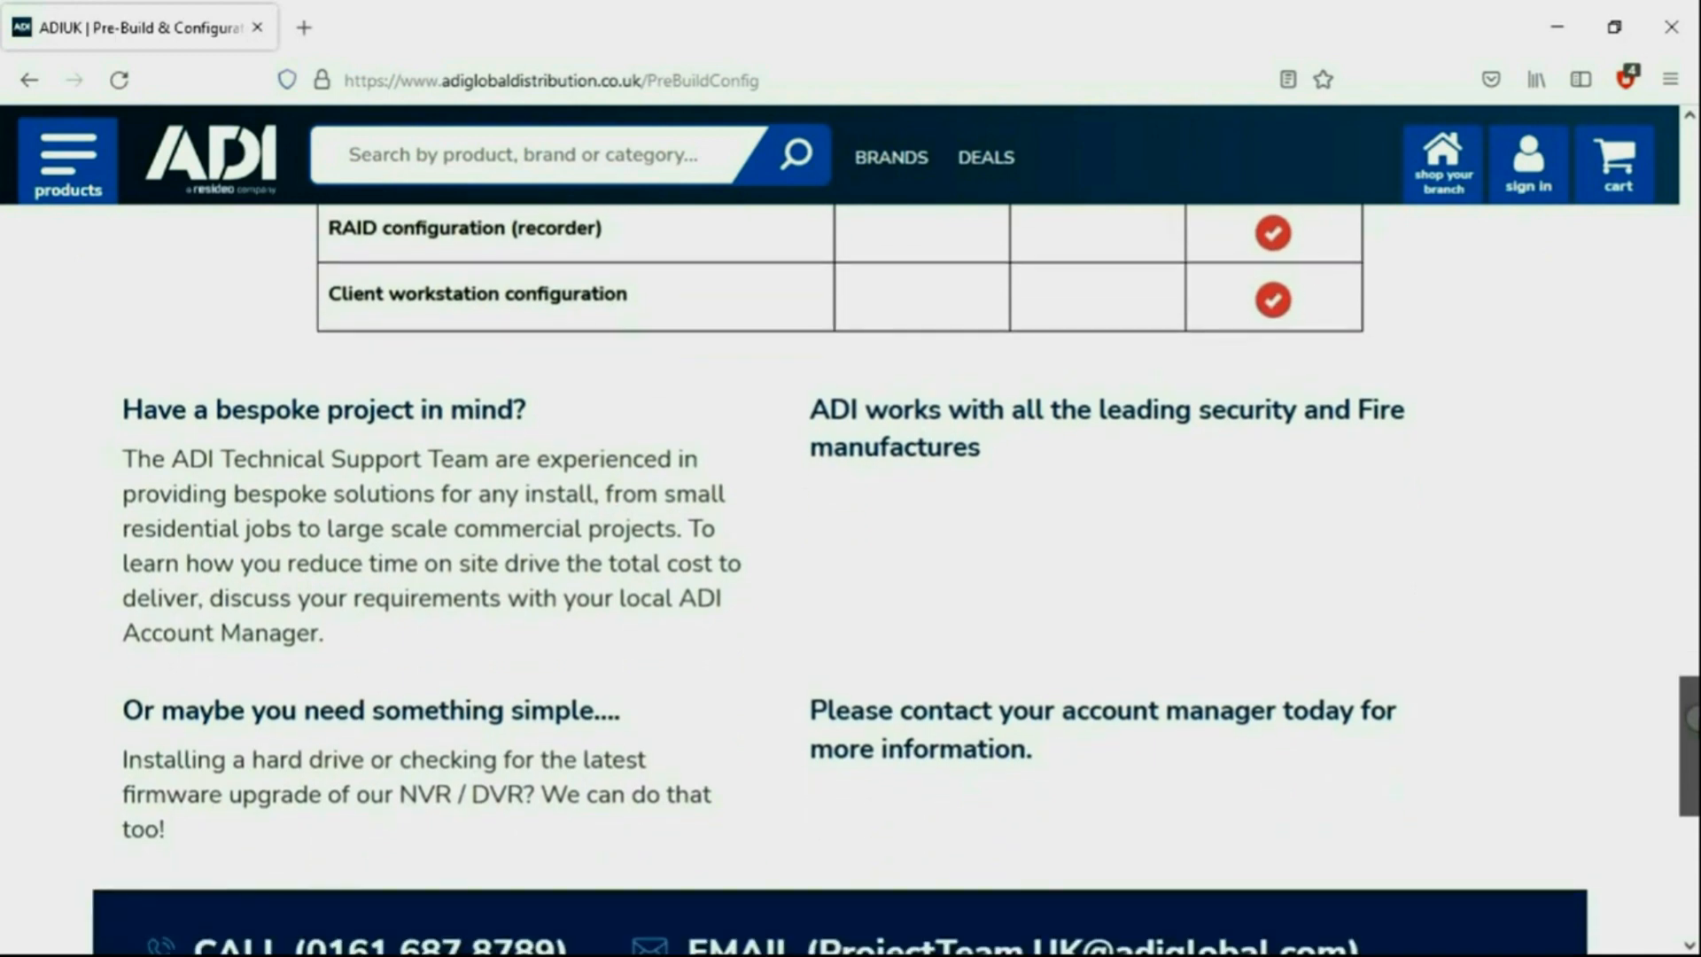
scroll("down", 3)
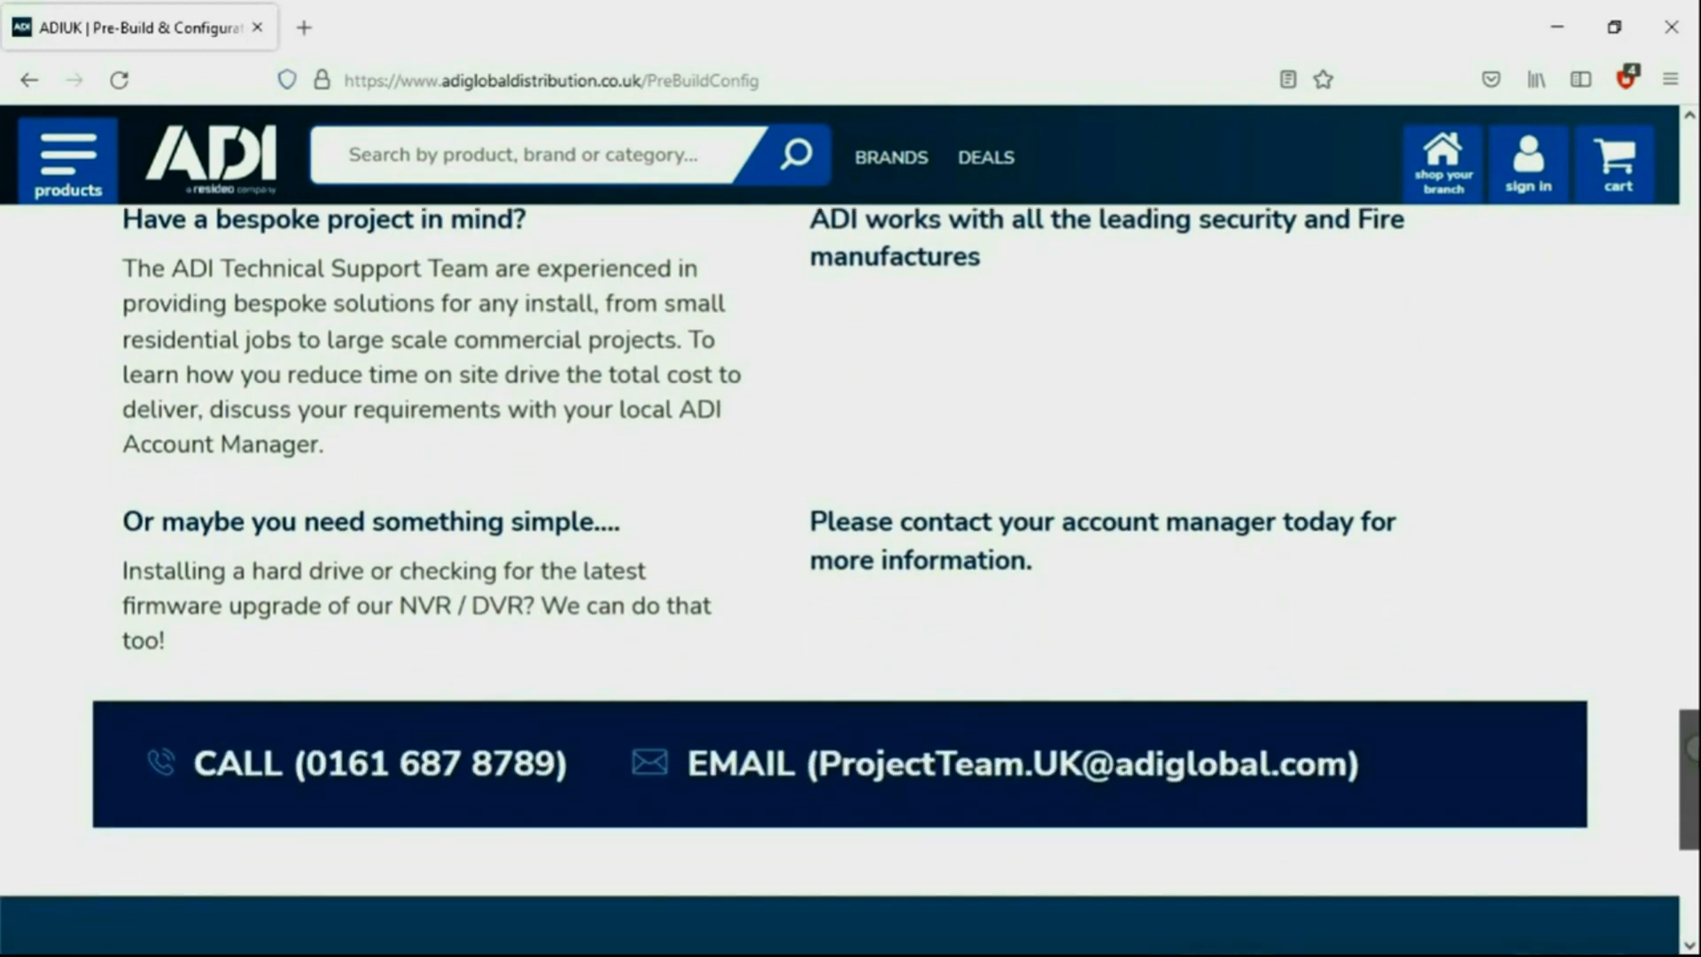